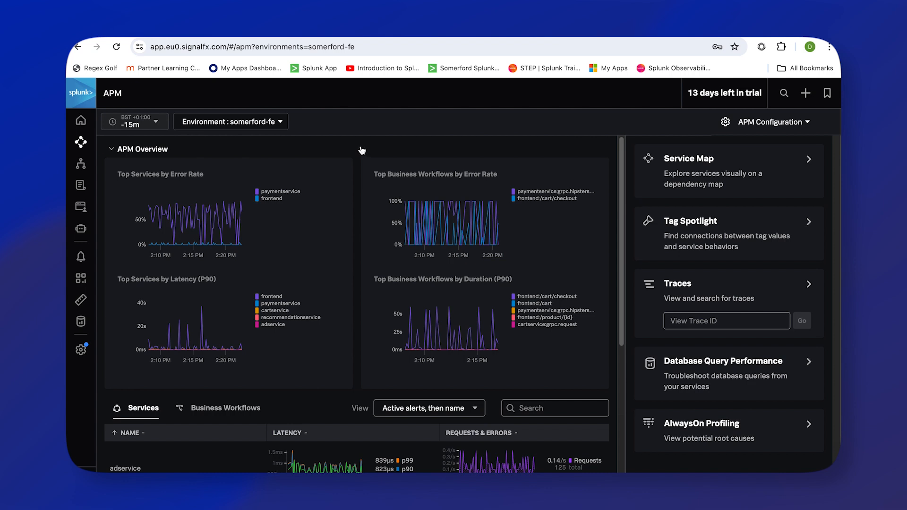
{"action": "mouse_move", "coordinate": [358, 150]}
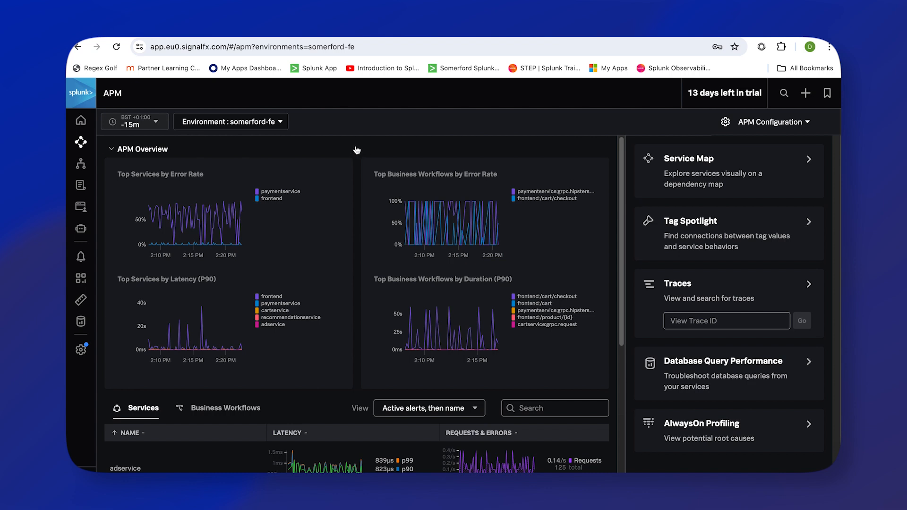
{"action": "mouse_move", "coordinate": [237, 133]}
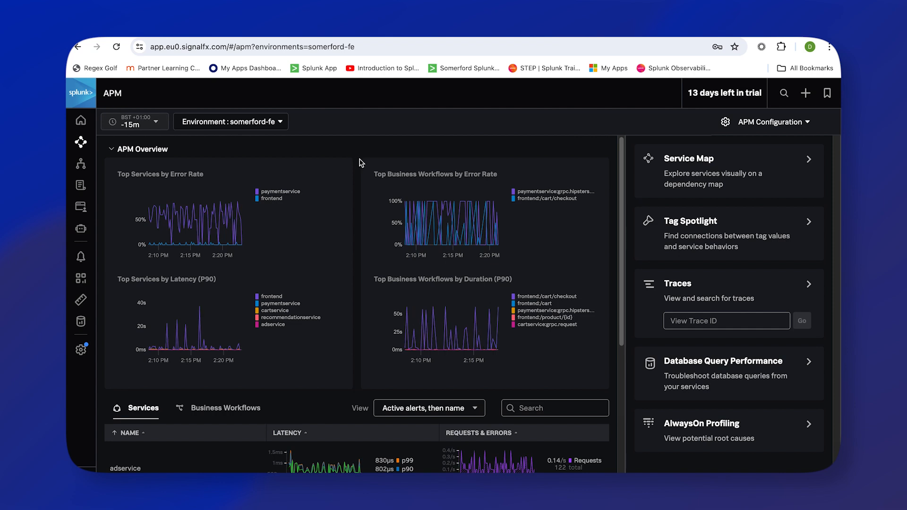
{"action": "mouse_move", "coordinate": [361, 171]}
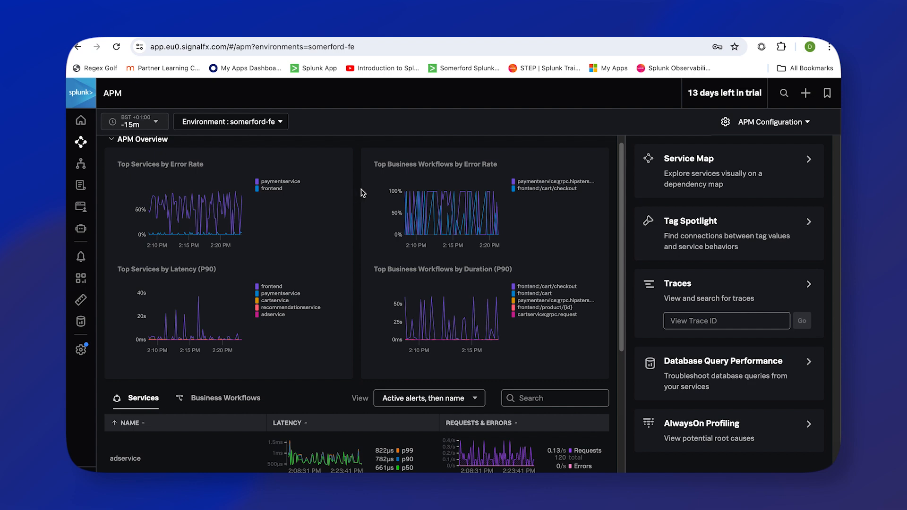
Step: Show the Service Map, where paymentservice appears as the red erroring node among 13 services
{"action": "scroll", "scroll_direction": "down", "scroll_amount": 3}
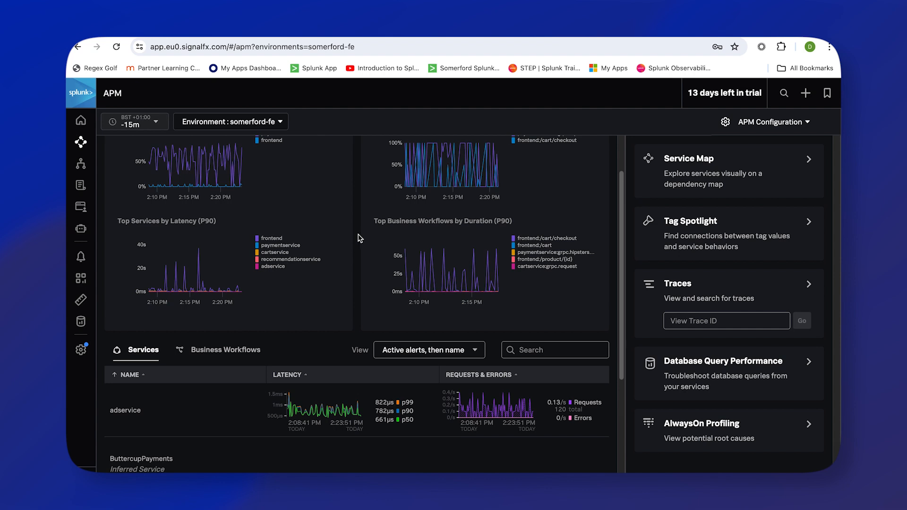
{"action": "scroll", "scroll_direction": "down", "scroll_amount": 3}
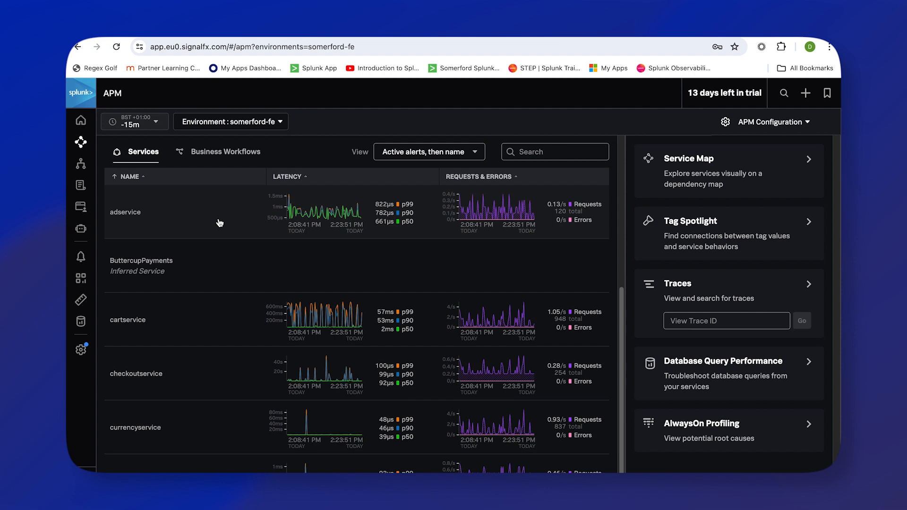
{"action": "mouse_move", "coordinate": [216, 218]}
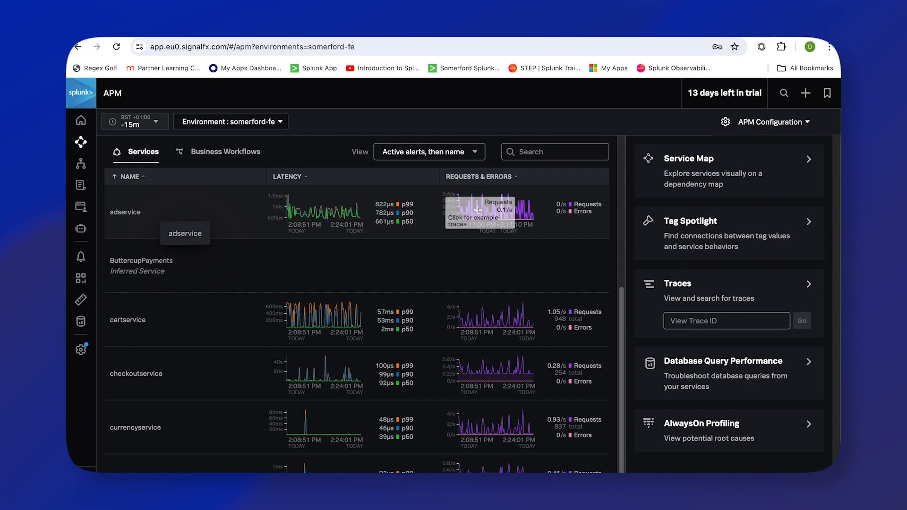
{"action": "scroll", "scroll_direction": "down", "scroll_amount": 3}
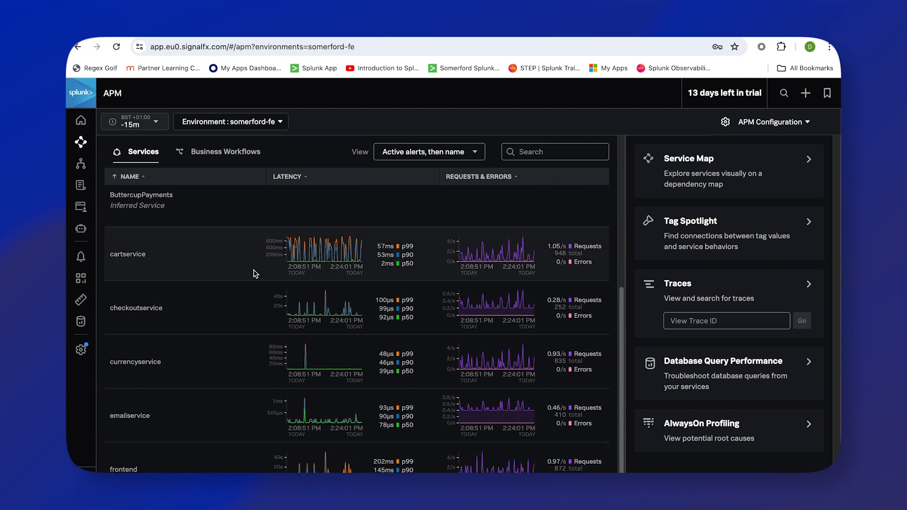
{"action": "scroll", "scroll_direction": "down", "scroll_amount": 3}
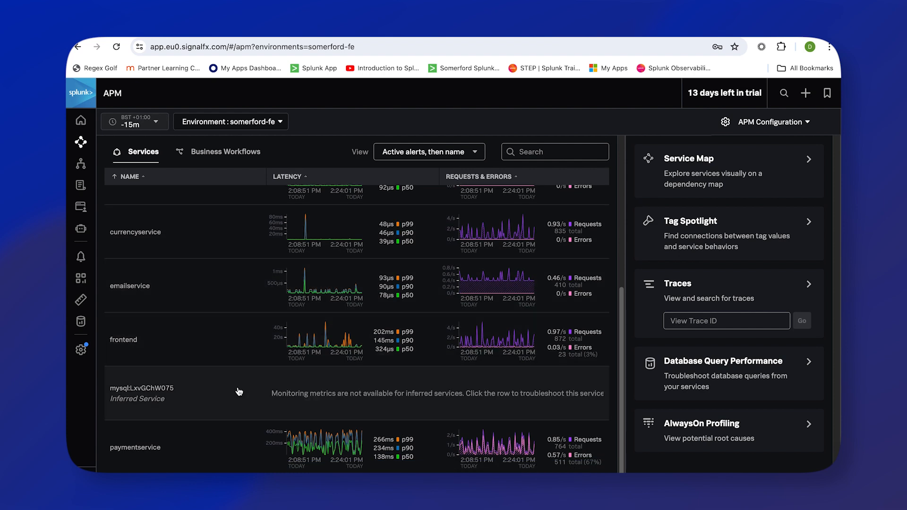
{"action": "scroll", "scroll_direction": "down", "scroll_amount": 3}
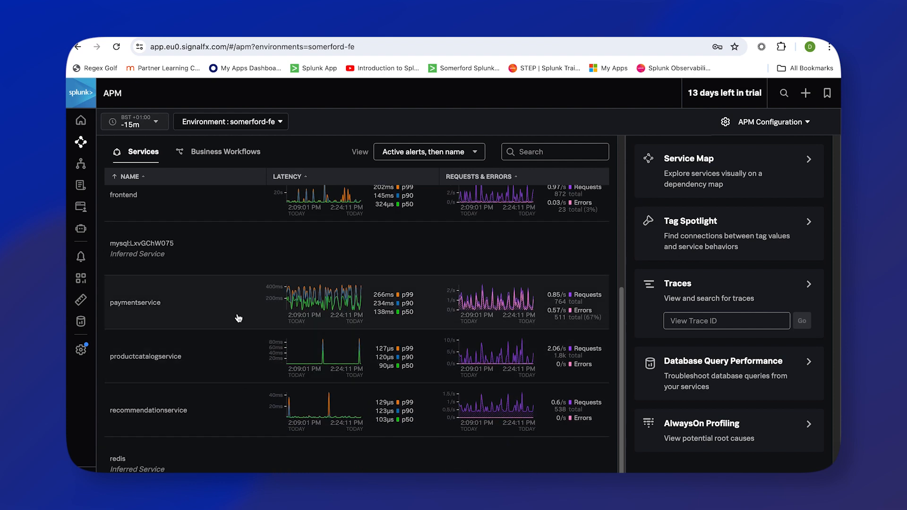
{"action": "scroll", "scroll_direction": "down", "scroll_amount": 3}
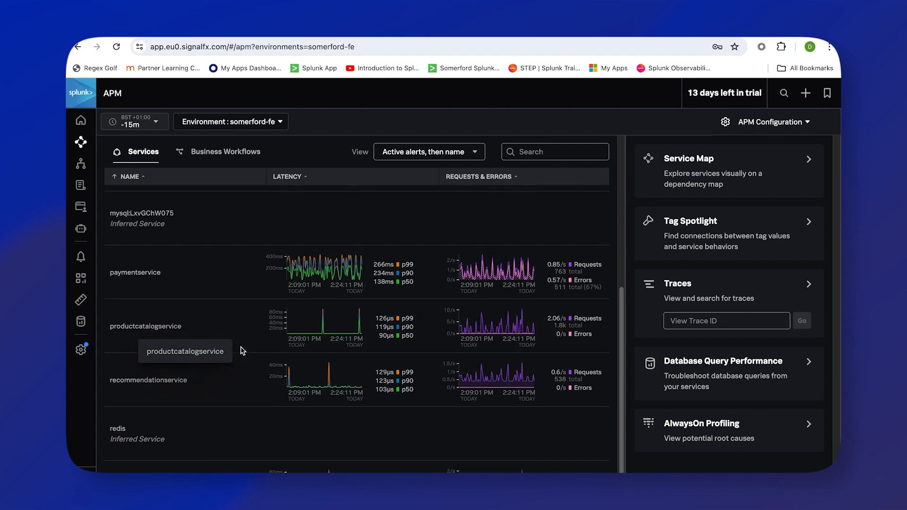
{"action": "scroll", "scroll_direction": "down", "scroll_amount": 3}
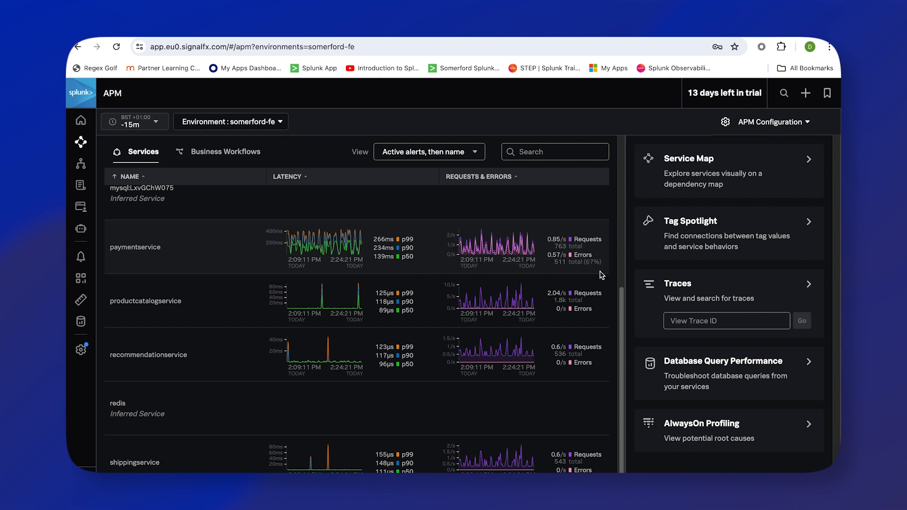
{"action": "mouse_move", "coordinate": [597, 267]}
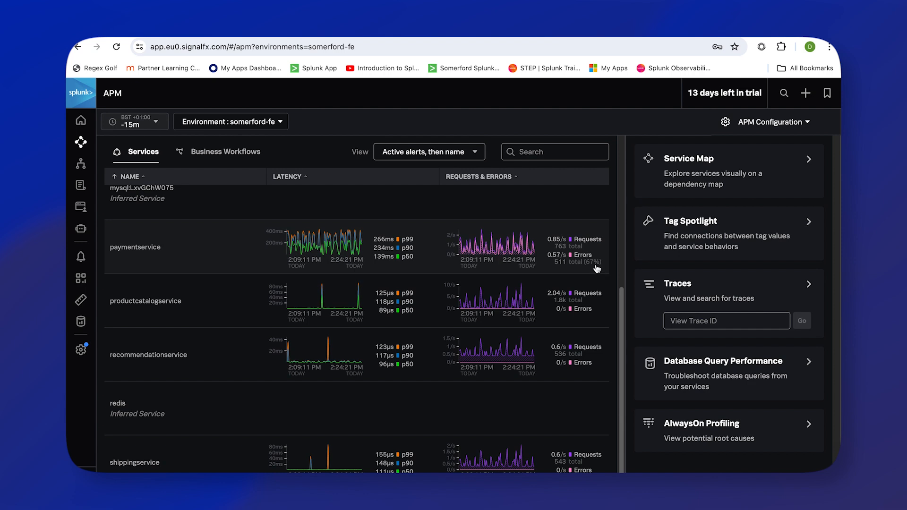
{"action": "mouse_move", "coordinate": [615, 275]}
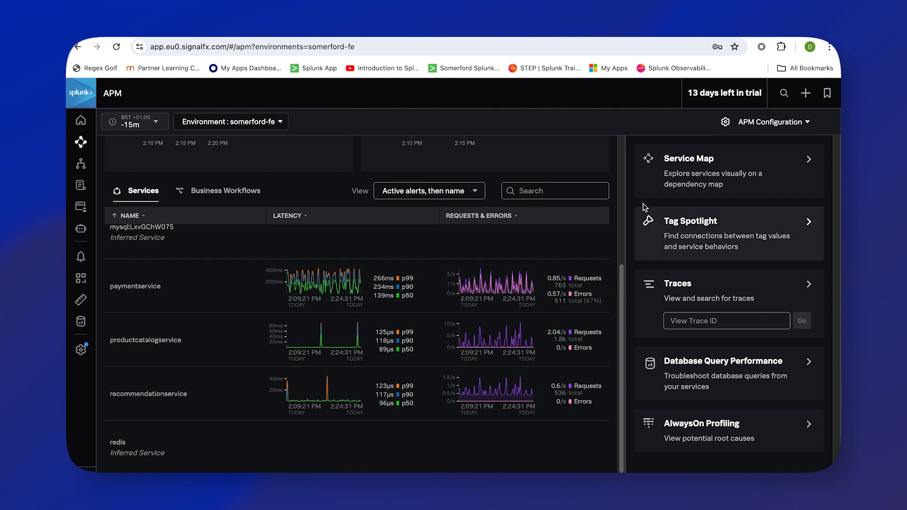
{"action": "mouse_move", "coordinate": [700, 174]}
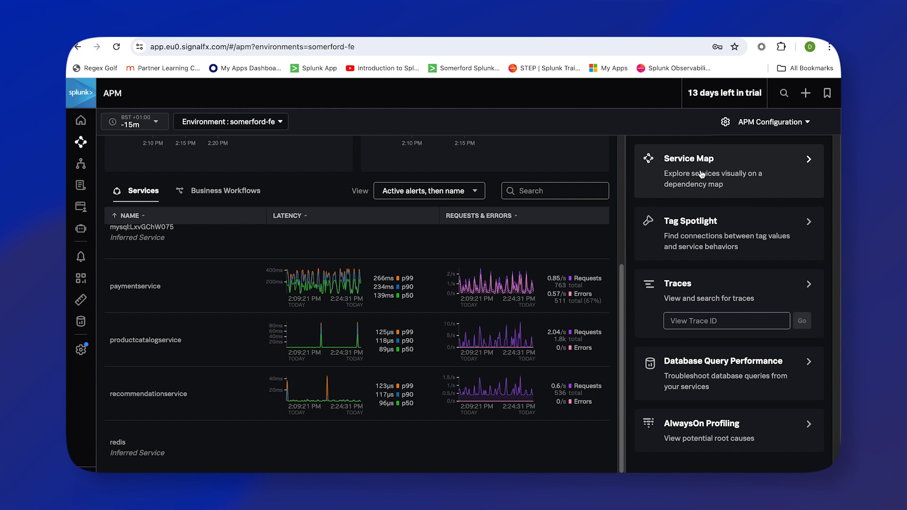
{"action": "left_click", "coordinate": [688, 159]}
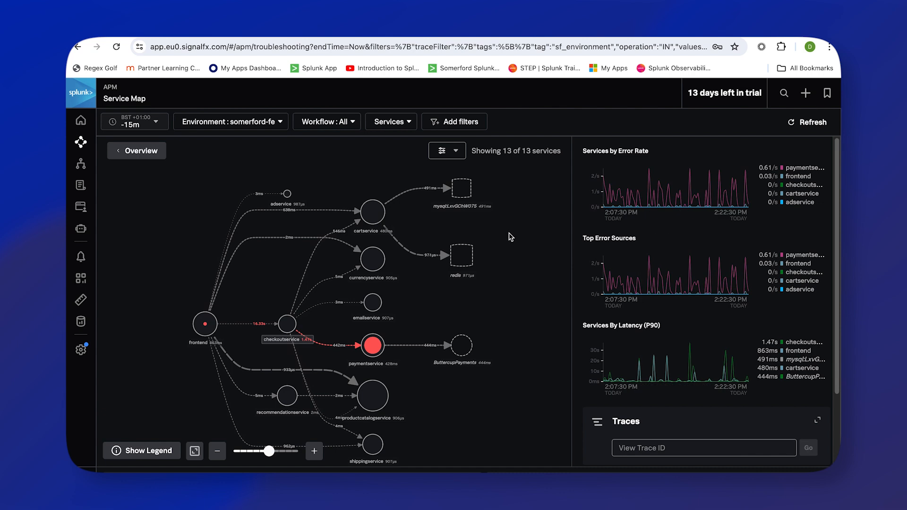
{"action": "mouse_move", "coordinate": [491, 299]}
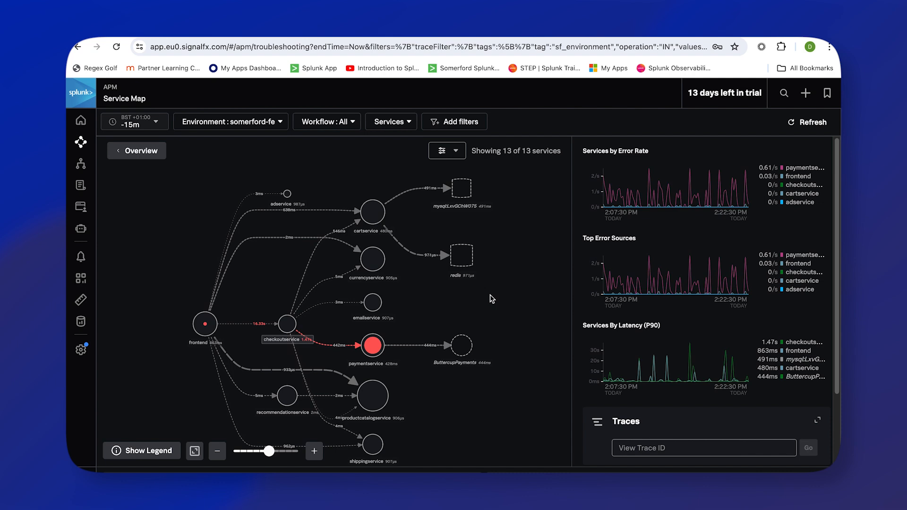
{"action": "mouse_move", "coordinate": [484, 299]}
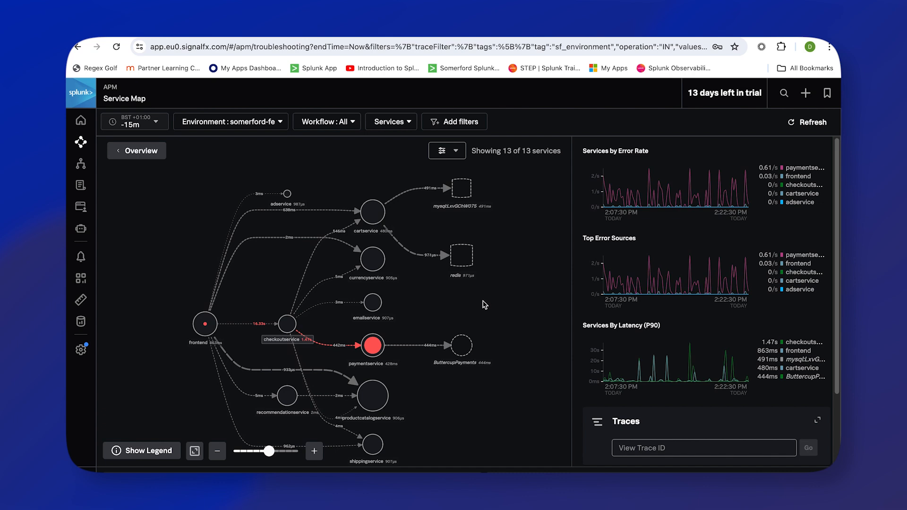
{"action": "mouse_move", "coordinate": [481, 305]}
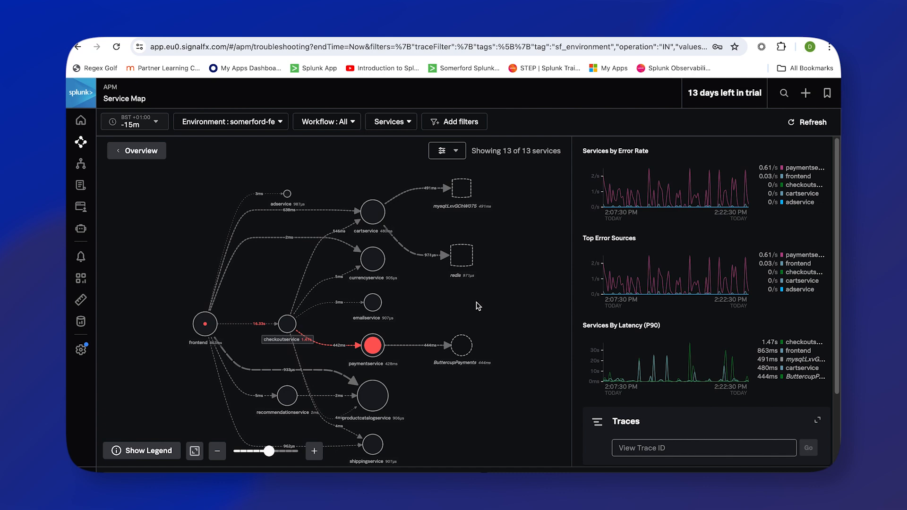
{"action": "mouse_move", "coordinate": [501, 296]}
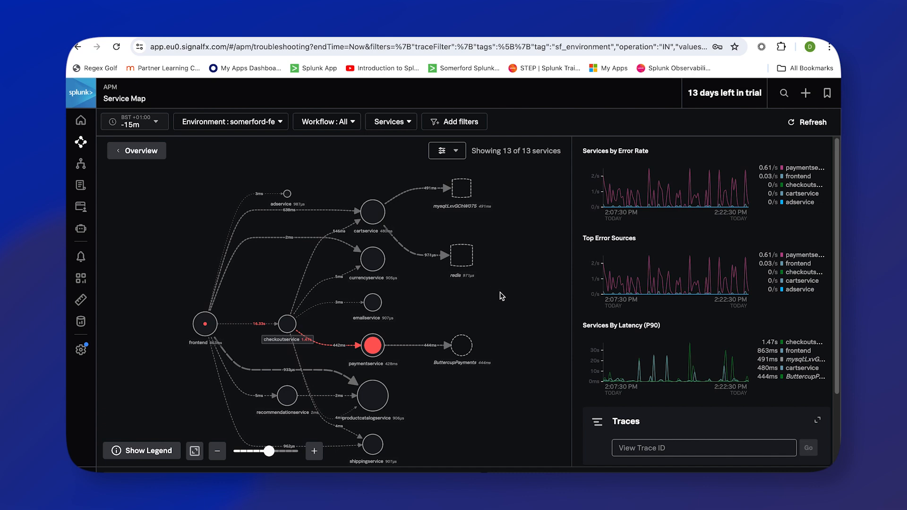
{"action": "mouse_move", "coordinate": [505, 293]}
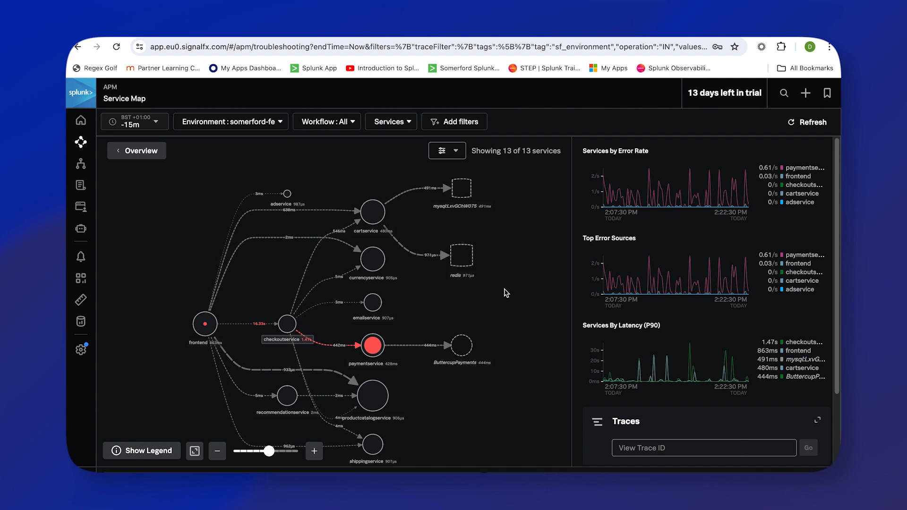
{"action": "mouse_move", "coordinate": [470, 299]}
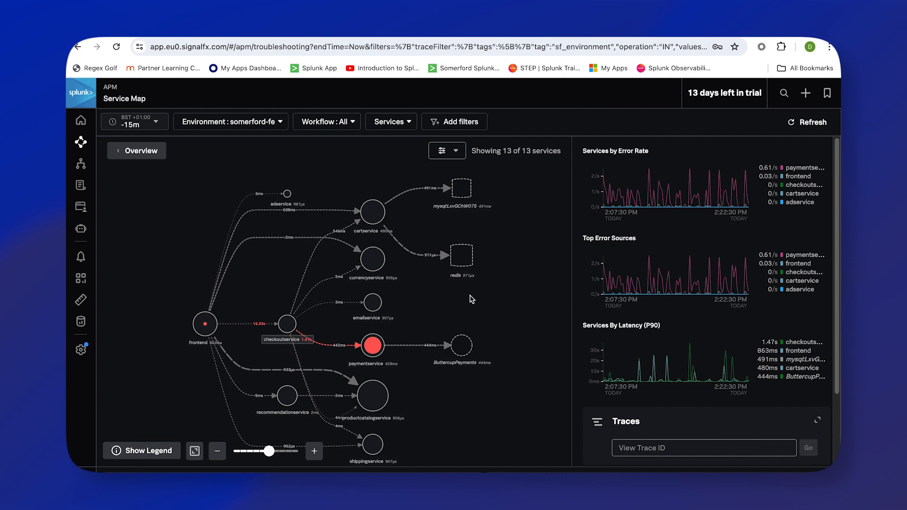
{"action": "mouse_move", "coordinate": [496, 303]}
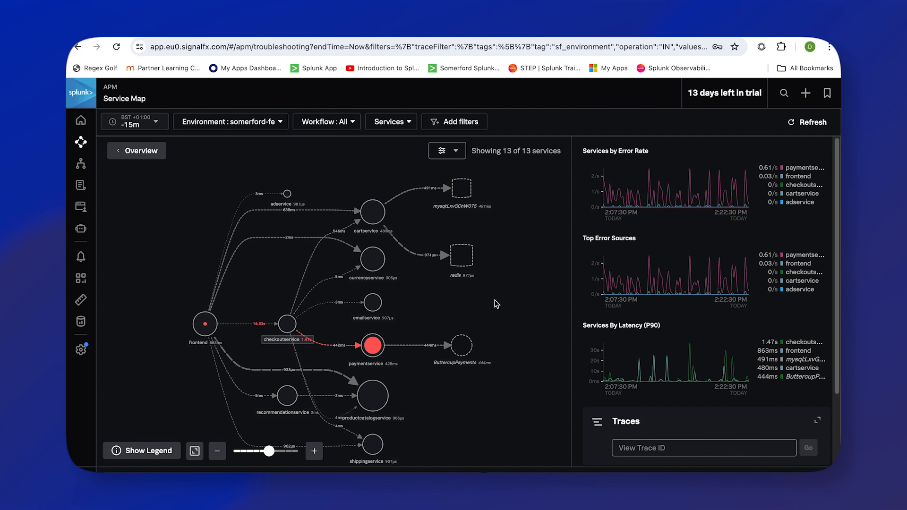
{"action": "mouse_move", "coordinate": [499, 301]}
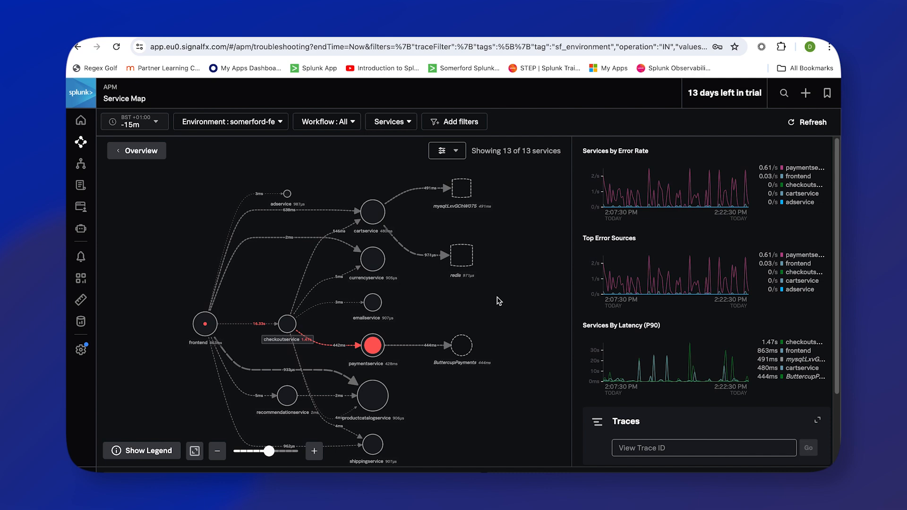
{"action": "mouse_move", "coordinate": [502, 299]}
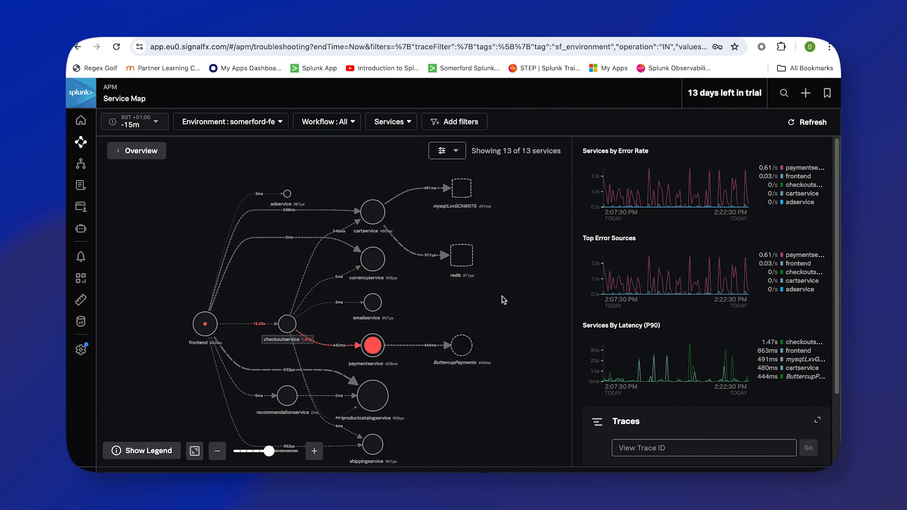
{"action": "mouse_move", "coordinate": [512, 313]}
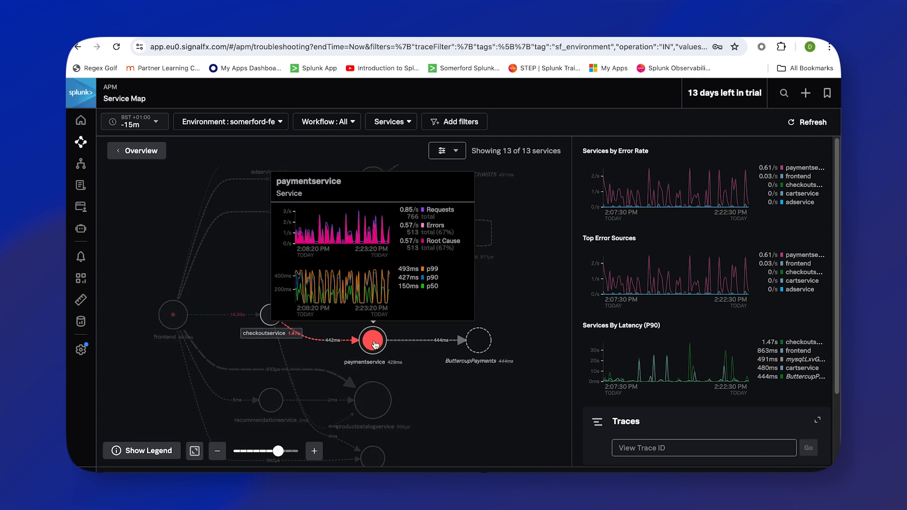
{"action": "left_click", "coordinate": [372, 340]}
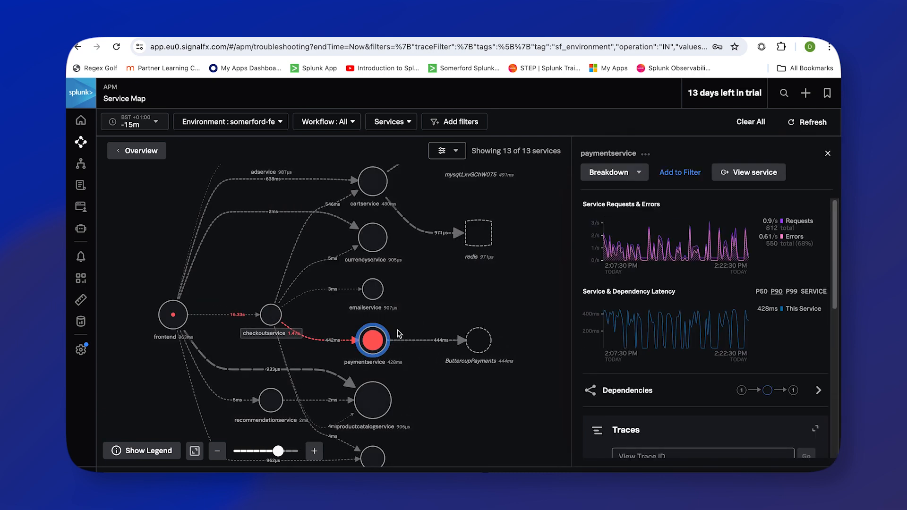
{"action": "mouse_move", "coordinate": [372, 341]}
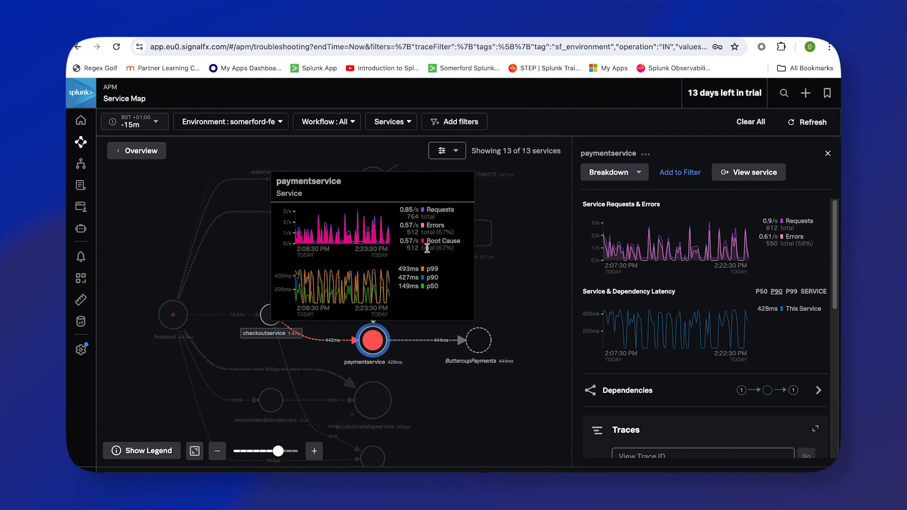
{"action": "mouse_move", "coordinate": [453, 266]}
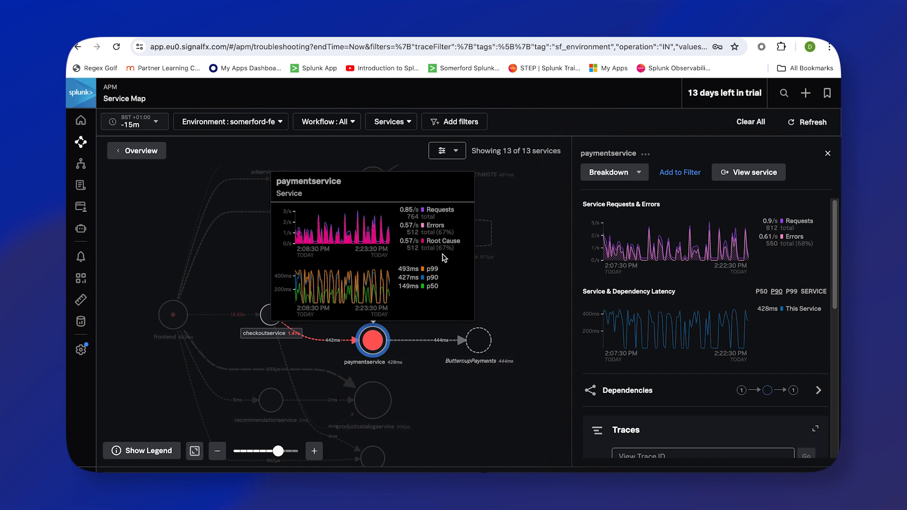
{"action": "mouse_move", "coordinate": [418, 258]}
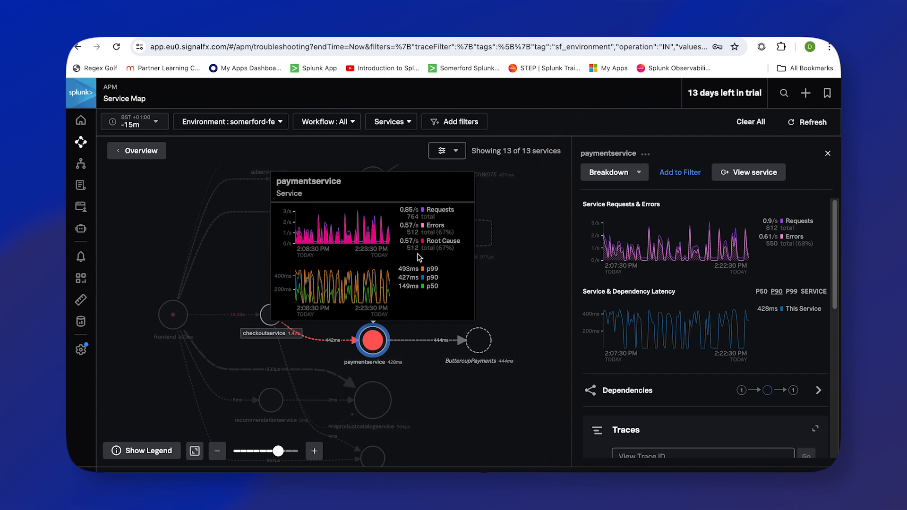
{"action": "mouse_move", "coordinate": [418, 259]}
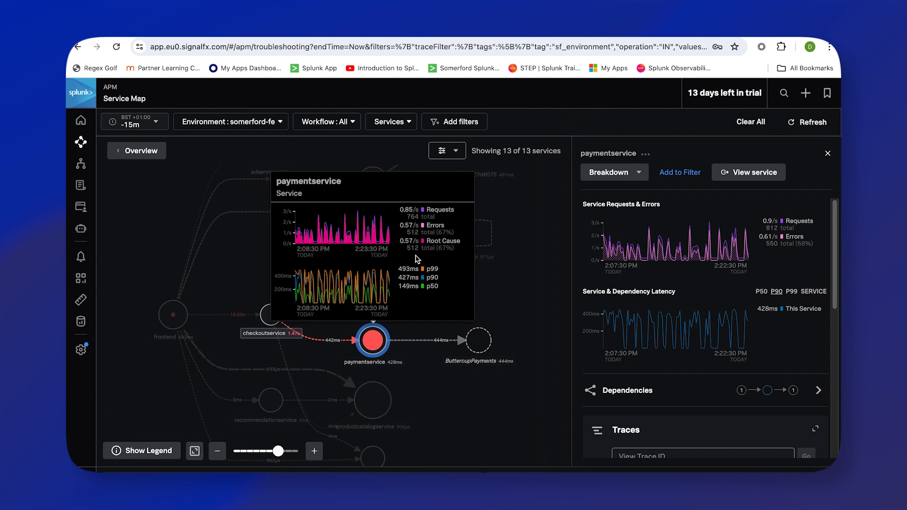
{"action": "mouse_move", "coordinate": [416, 256]}
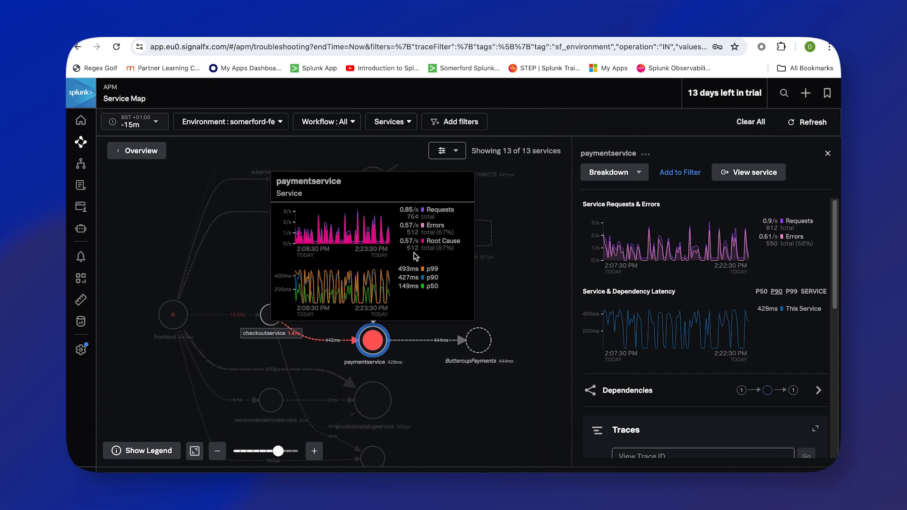
{"action": "mouse_move", "coordinate": [419, 257]}
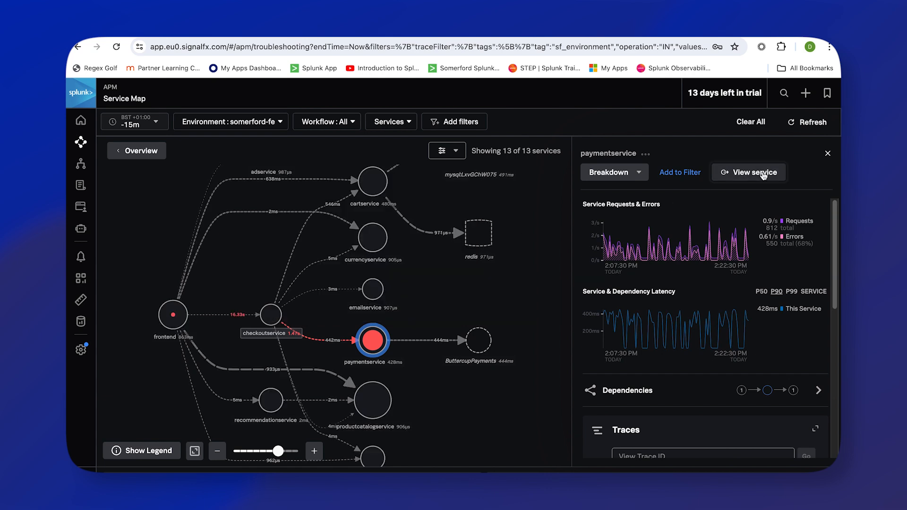
Step: View paymentservice's overview page with 32.592% availability and its request, latency, error, host and pod charts
{"action": "left_click", "coordinate": [748, 172]}
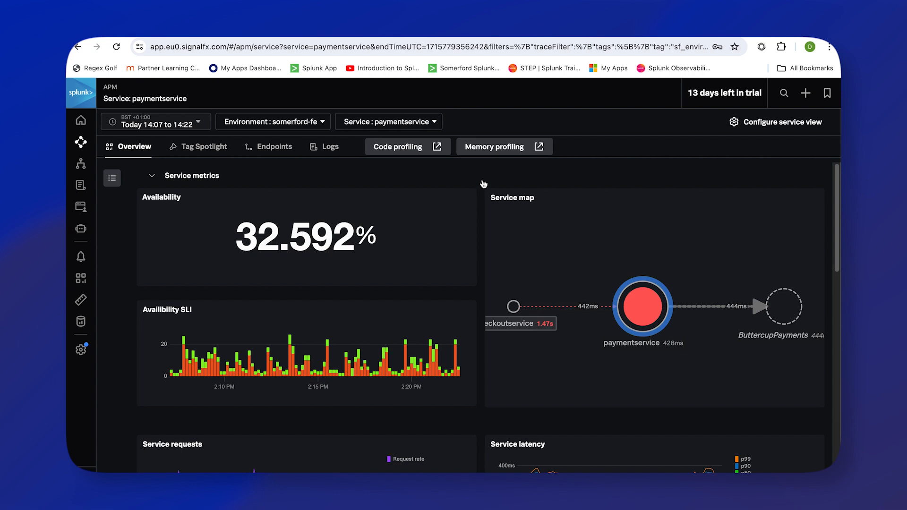
{"action": "mouse_move", "coordinate": [373, 181]}
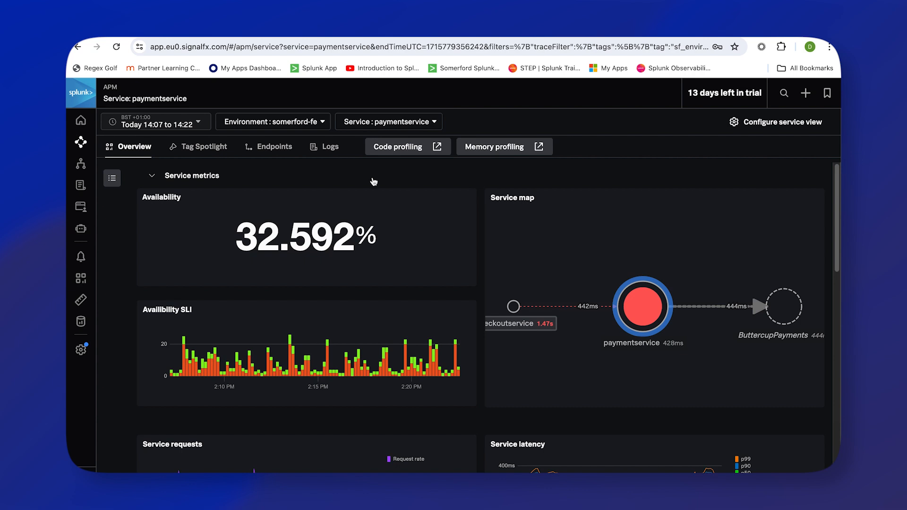
{"action": "mouse_move", "coordinate": [129, 236]}
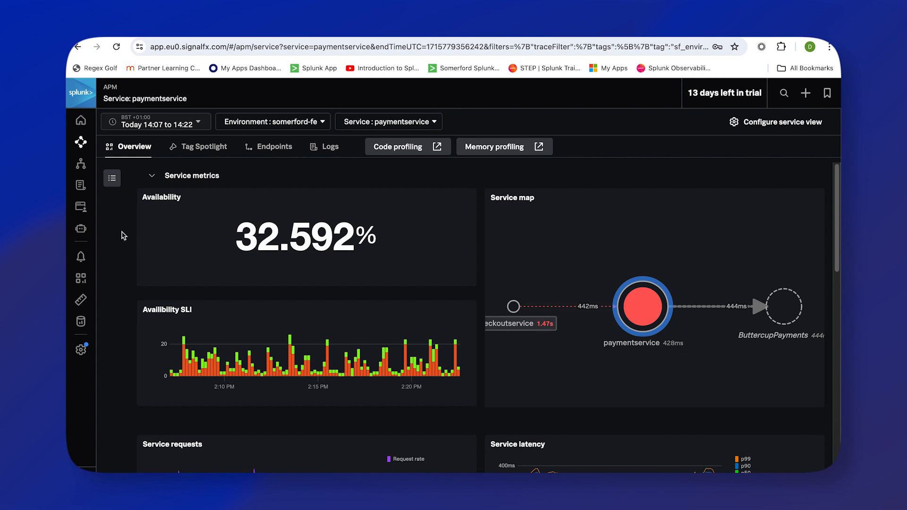
{"action": "mouse_move", "coordinate": [123, 246]}
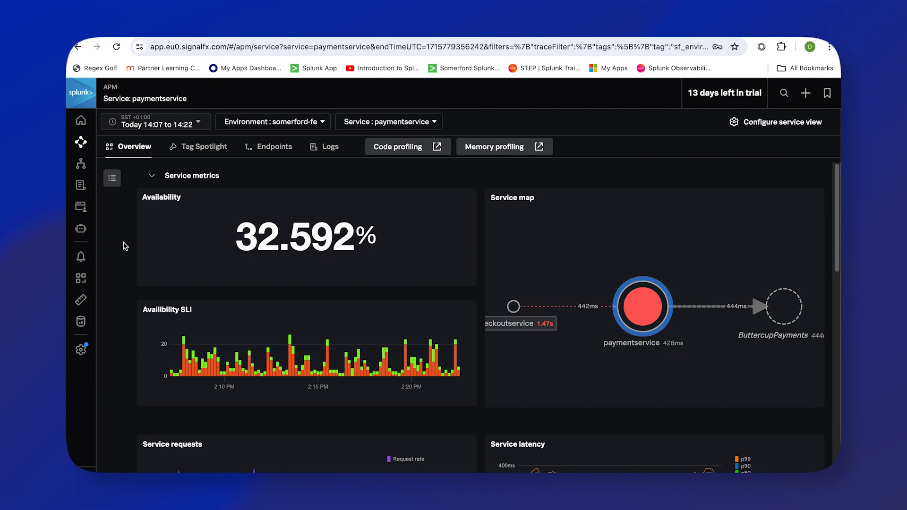
{"action": "mouse_move", "coordinate": [123, 251]}
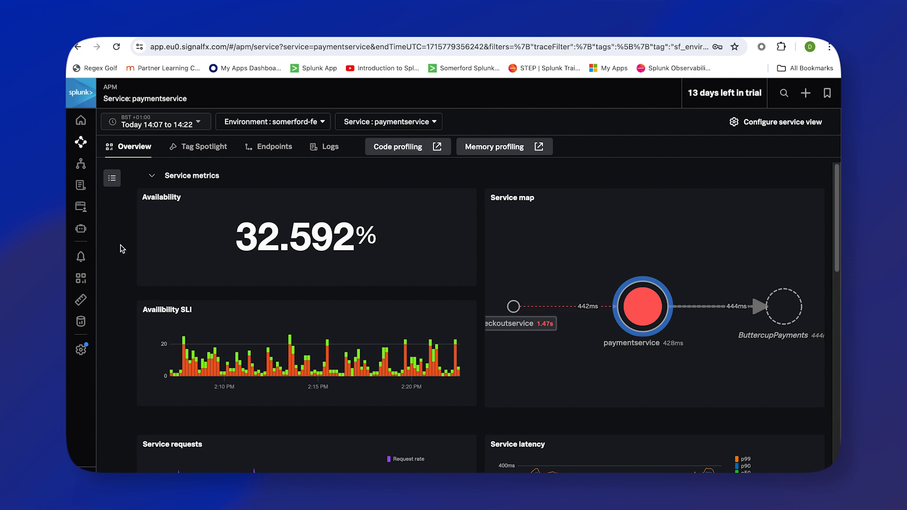
{"action": "mouse_move", "coordinate": [482, 192]}
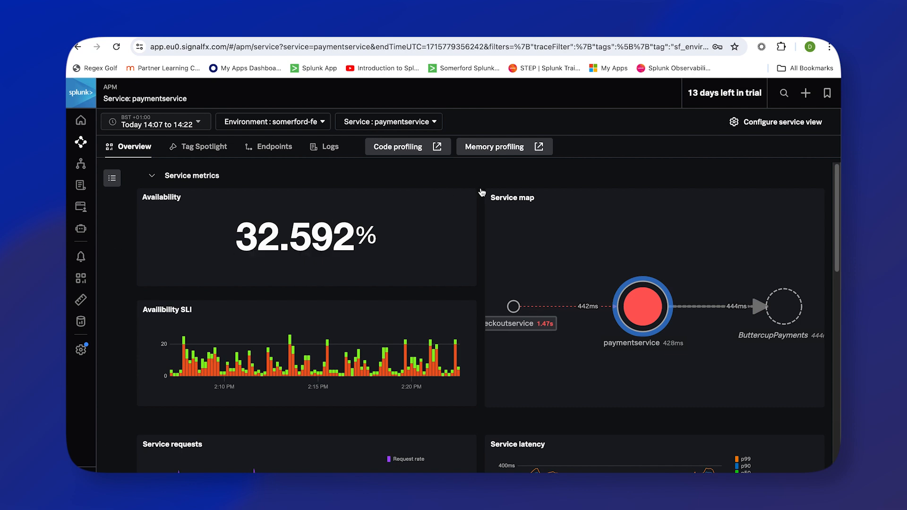
{"action": "scroll", "scroll_direction": "down", "scroll_amount": 3}
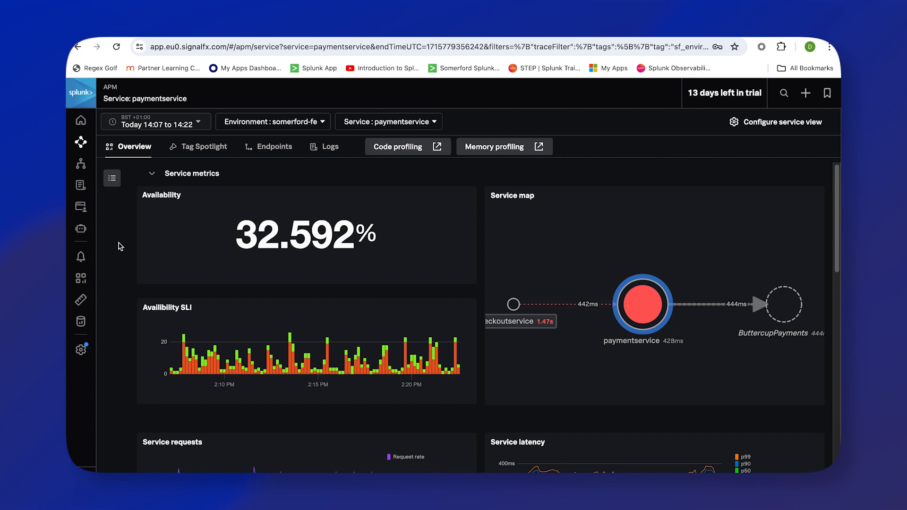
{"action": "mouse_move", "coordinate": [124, 257]}
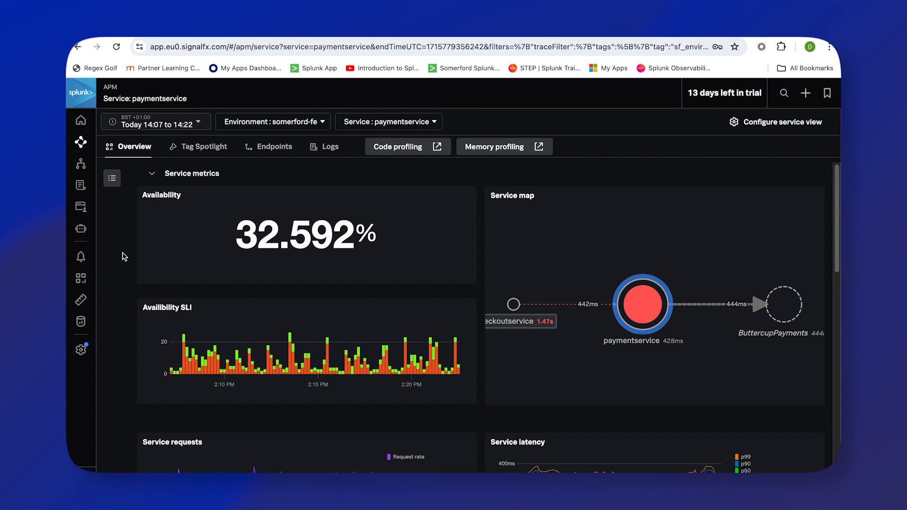
{"action": "mouse_move", "coordinate": [122, 268]}
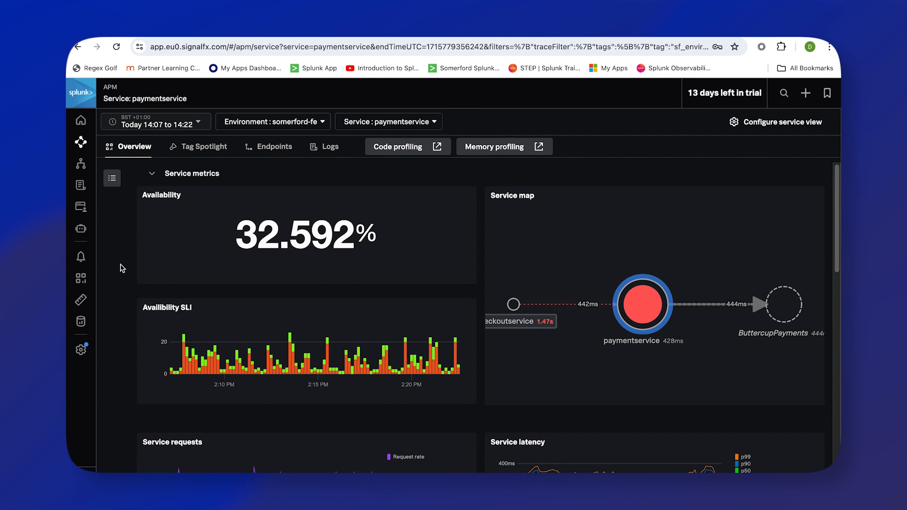
{"action": "mouse_move", "coordinate": [737, 189]}
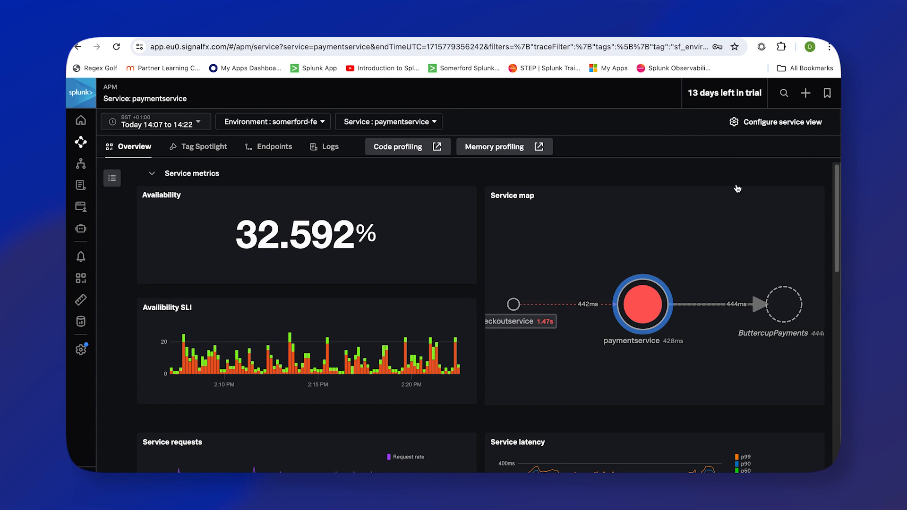
{"action": "scroll", "scroll_direction": "down", "scroll_amount": 3}
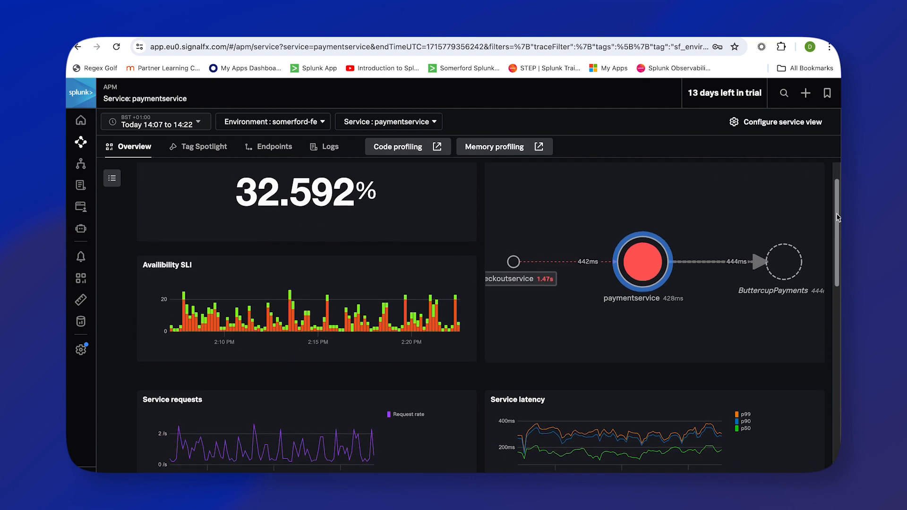
{"action": "scroll", "scroll_direction": "down", "scroll_amount": 3}
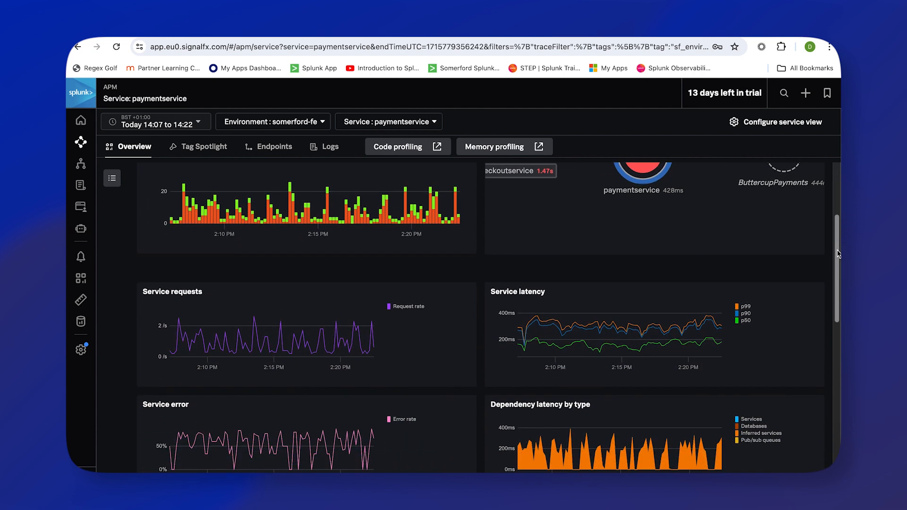
{"action": "scroll", "scroll_direction": "down", "scroll_amount": 3}
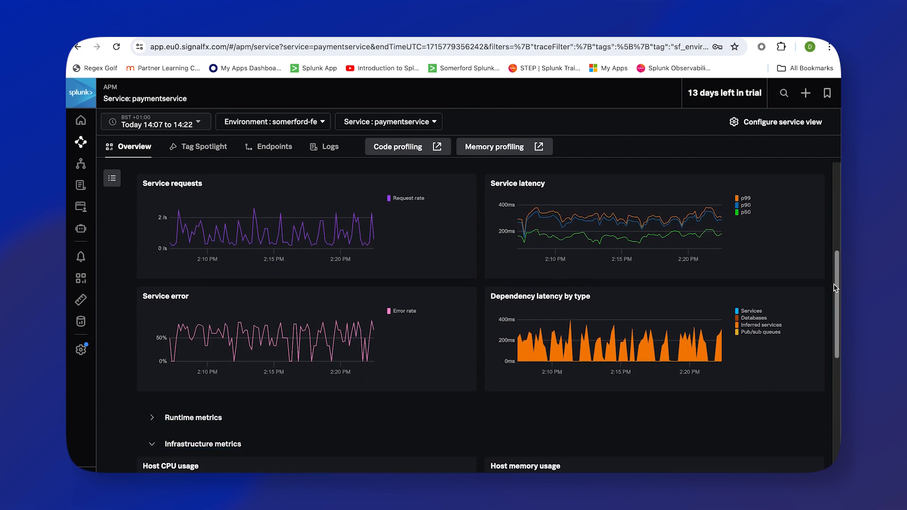
{"action": "scroll", "scroll_direction": "down", "scroll_amount": 3}
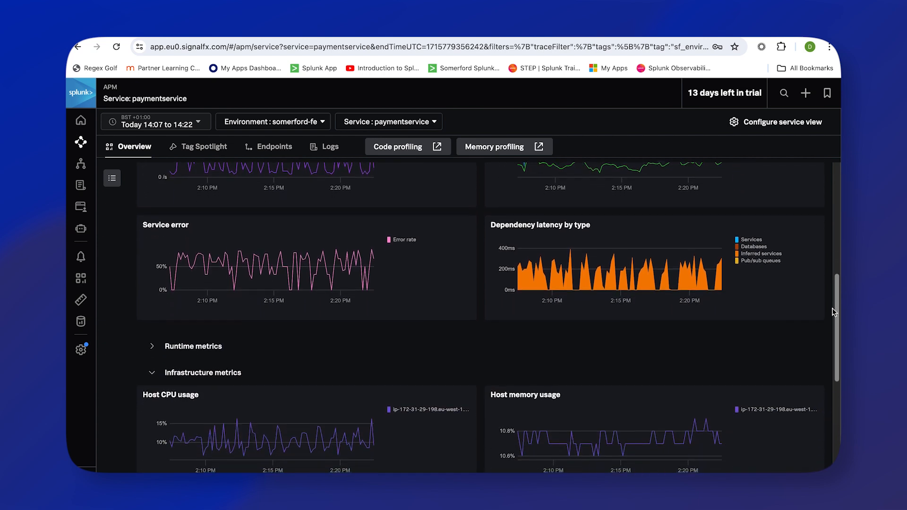
{"action": "scroll", "scroll_direction": "down", "scroll_amount": 3}
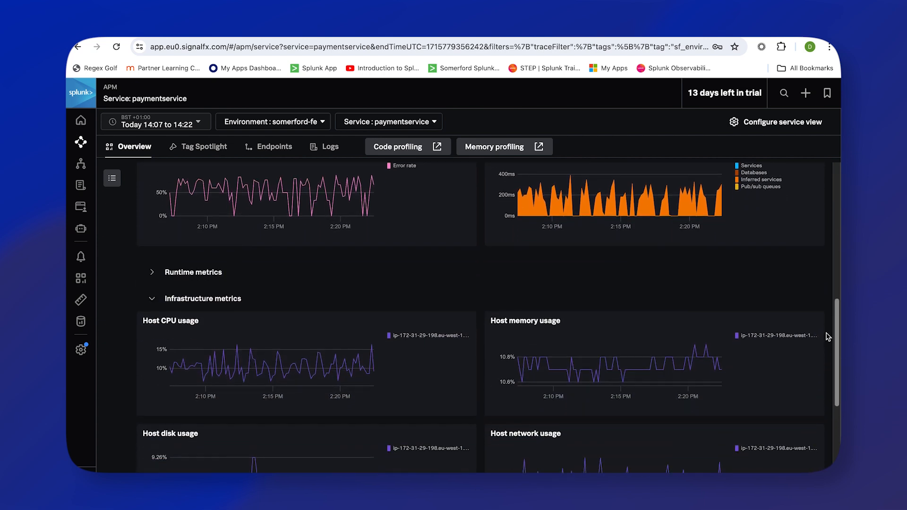
{"action": "scroll", "scroll_direction": "down", "scroll_amount": 3}
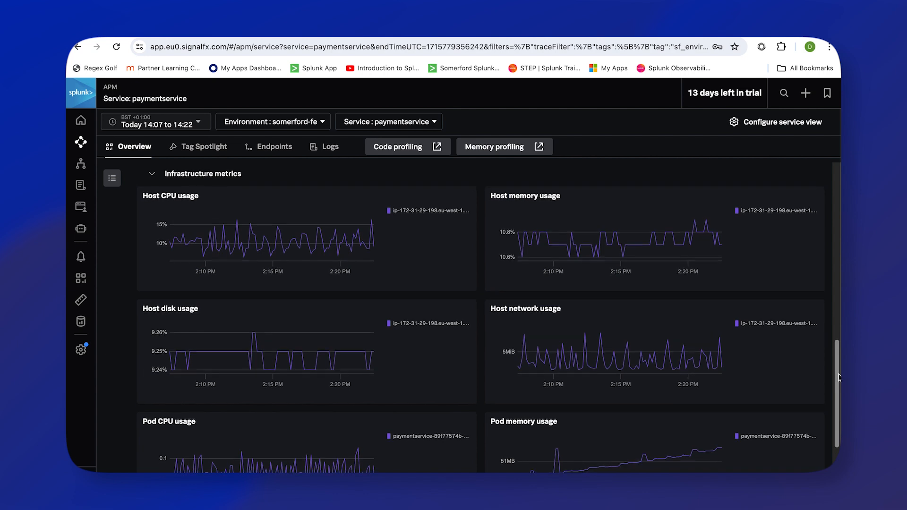
{"action": "scroll", "scroll_direction": "down", "scroll_amount": 3}
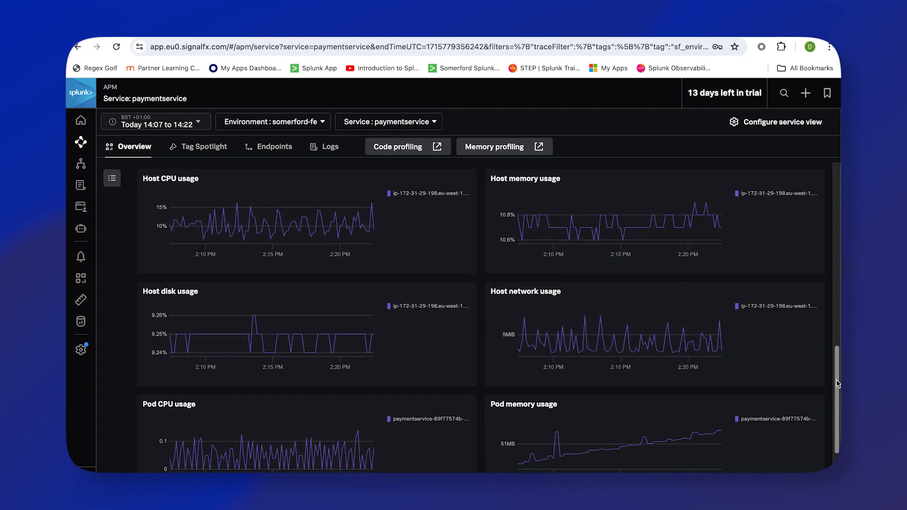
{"action": "scroll", "scroll_direction": "down", "scroll_amount": 3}
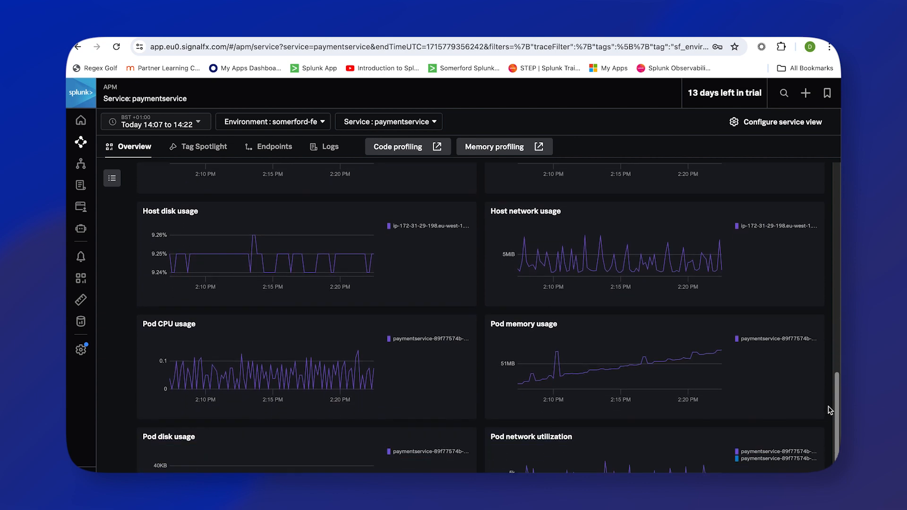
{"action": "scroll", "scroll_direction": "down", "scroll_amount": 3}
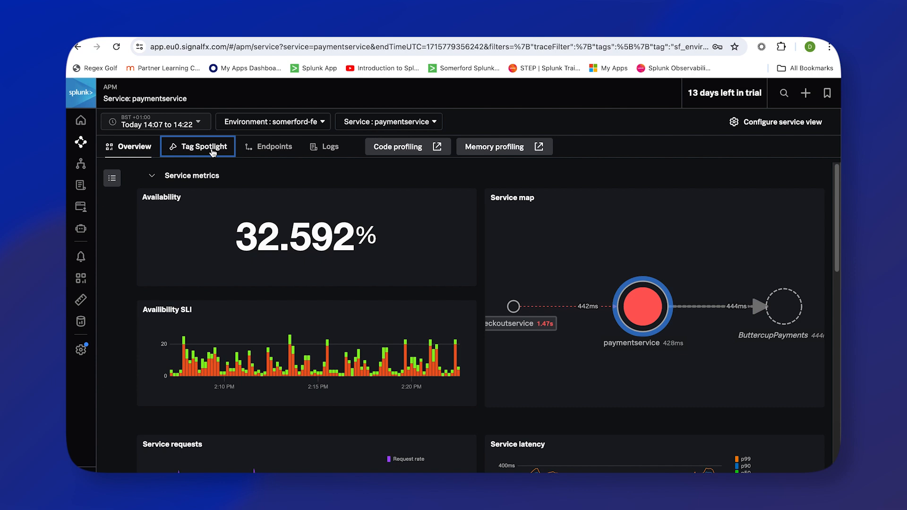
{"action": "left_click", "coordinate": [198, 145]}
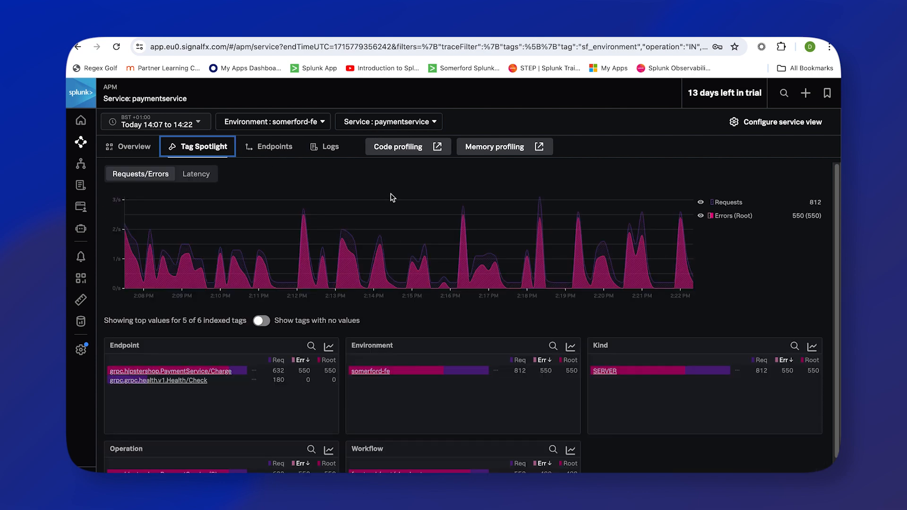
{"action": "mouse_move", "coordinate": [353, 178]}
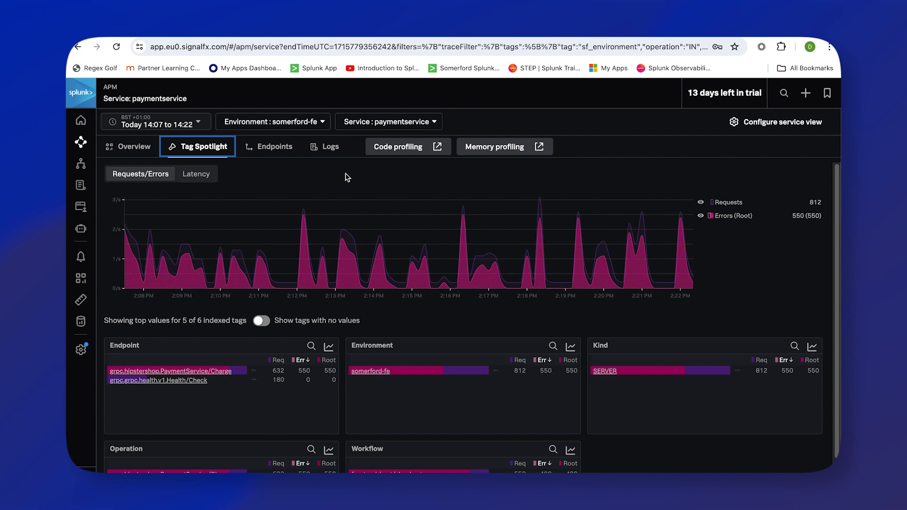
{"action": "mouse_move", "coordinate": [333, 177]}
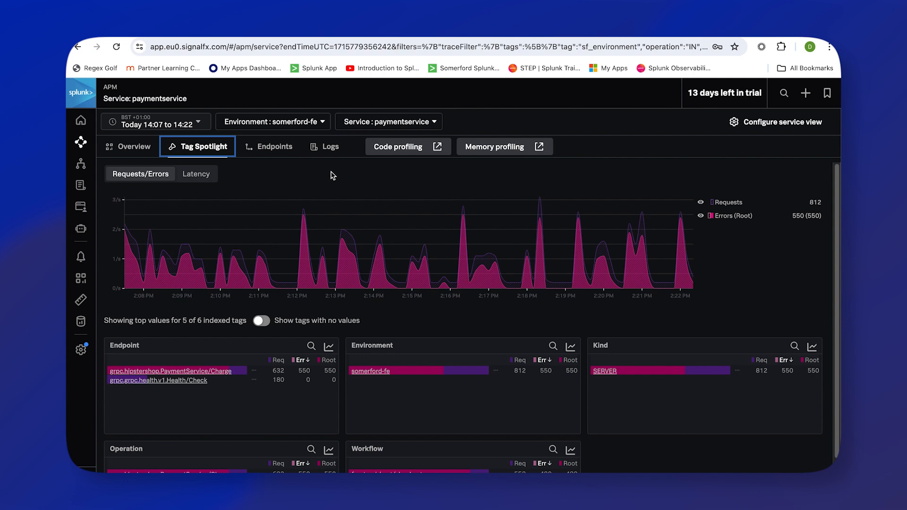
{"action": "mouse_move", "coordinate": [351, 178]}
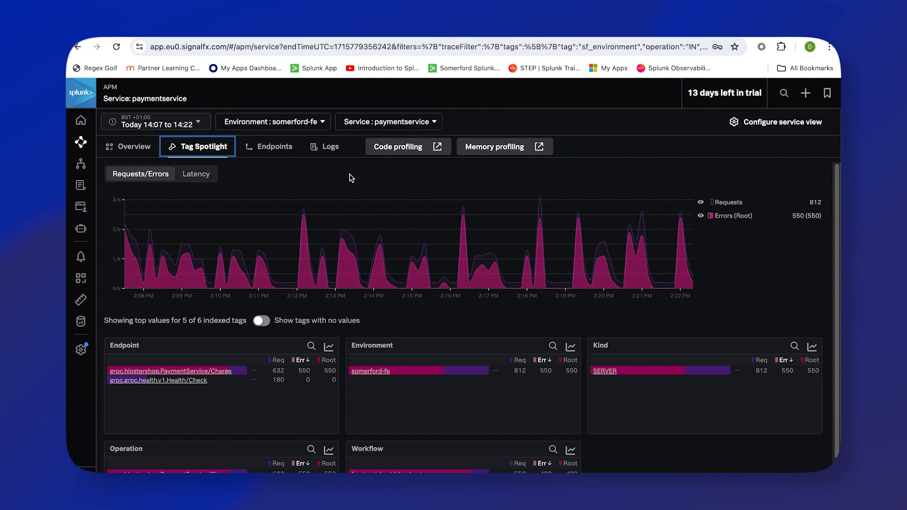
{"action": "mouse_move", "coordinate": [353, 256]}
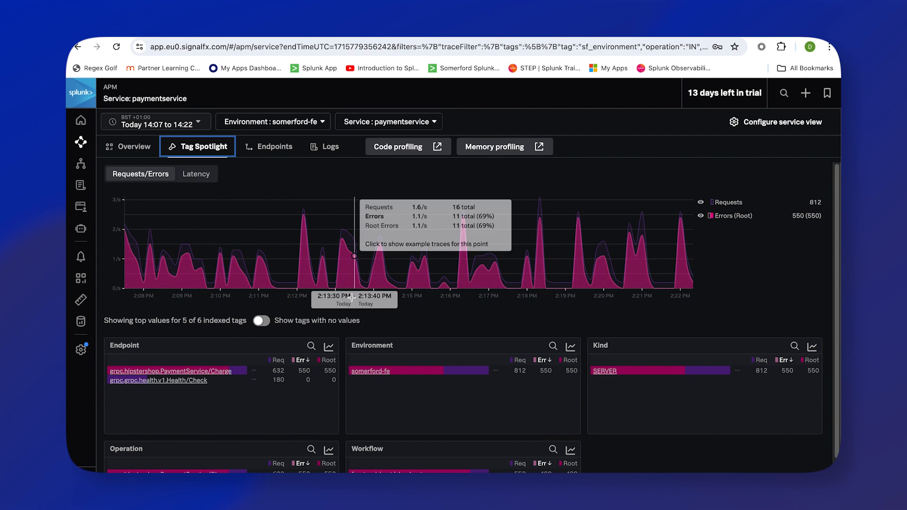
{"action": "mouse_move", "coordinate": [345, 337]}
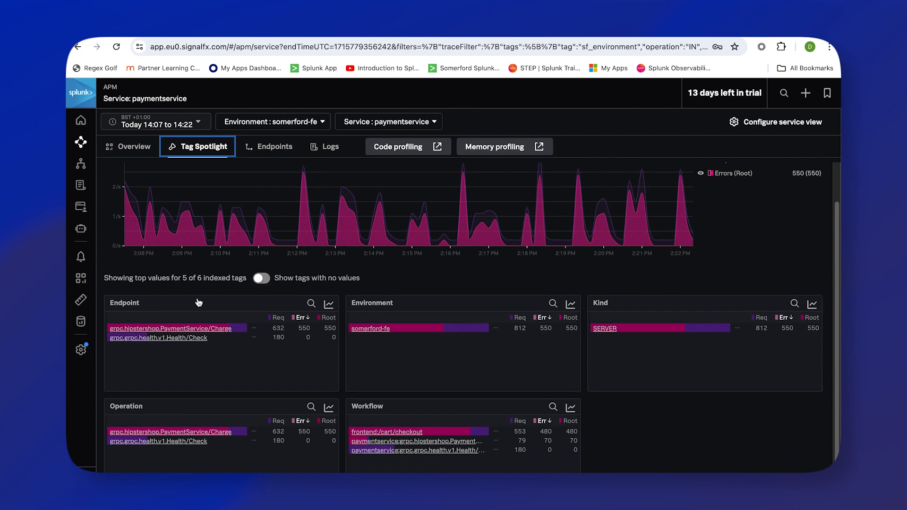
{"action": "mouse_move", "coordinate": [184, 303]}
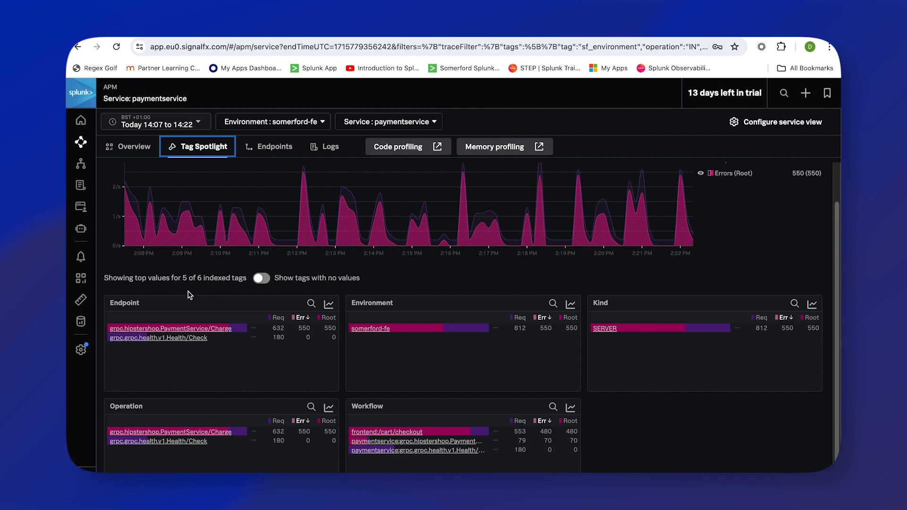
{"action": "mouse_move", "coordinate": [508, 278]}
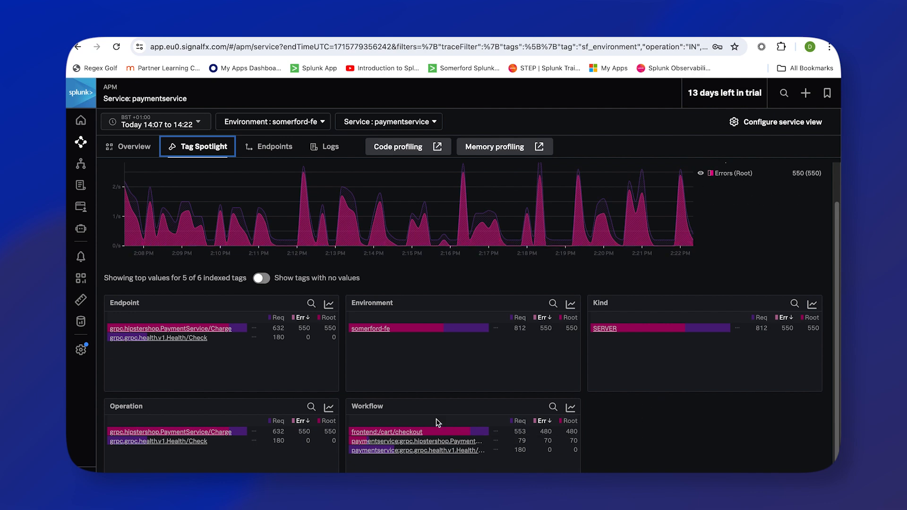
{"action": "mouse_move", "coordinate": [171, 432]}
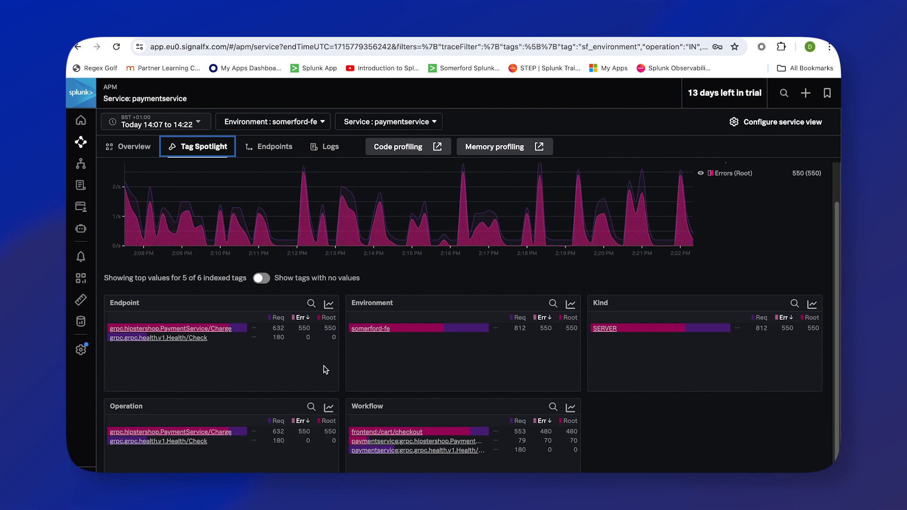
{"action": "mouse_move", "coordinate": [346, 324]}
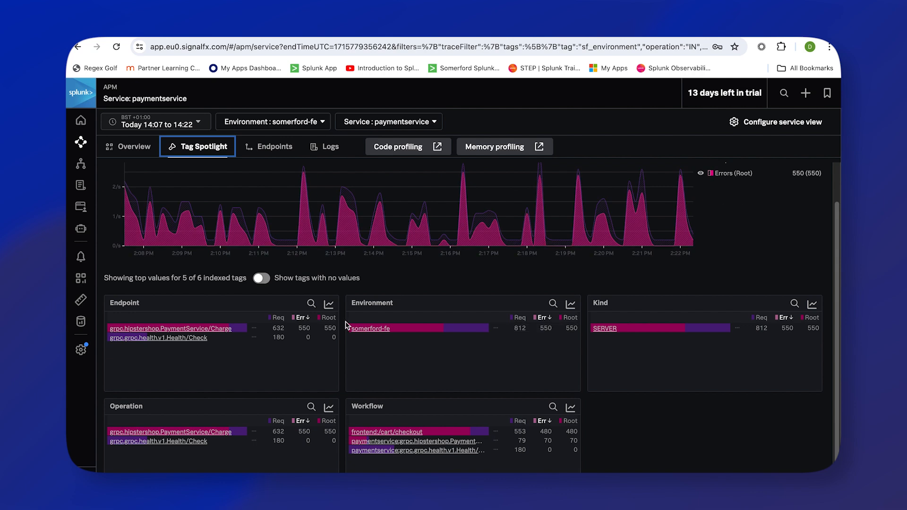
{"action": "mouse_move", "coordinate": [346, 326]}
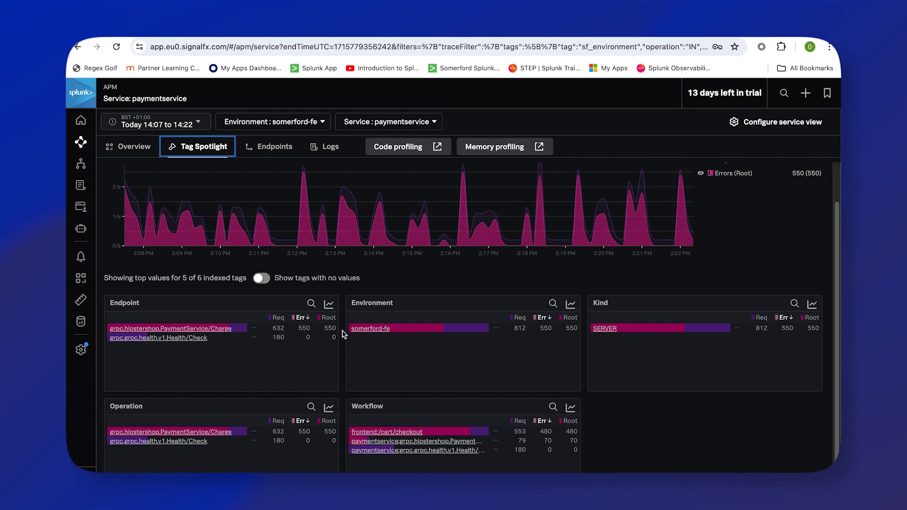
{"action": "mouse_move", "coordinate": [347, 292]}
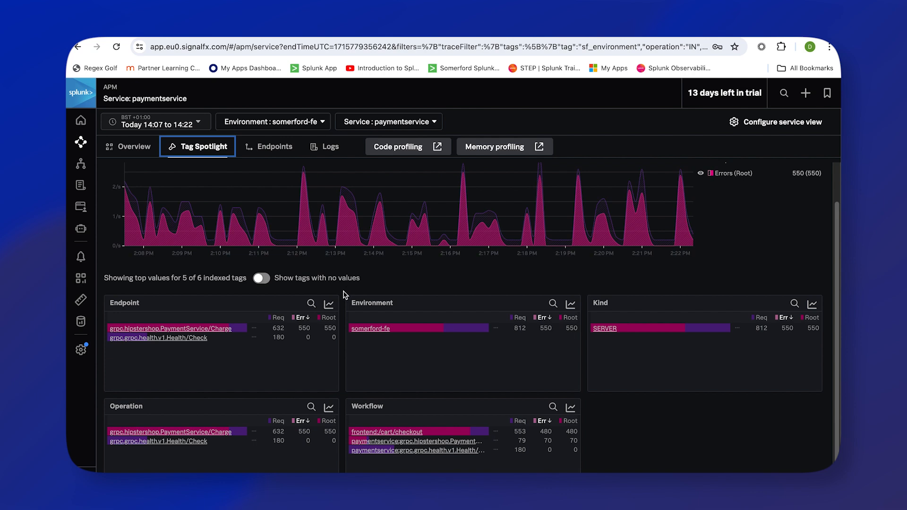
{"action": "mouse_move", "coordinate": [340, 293]}
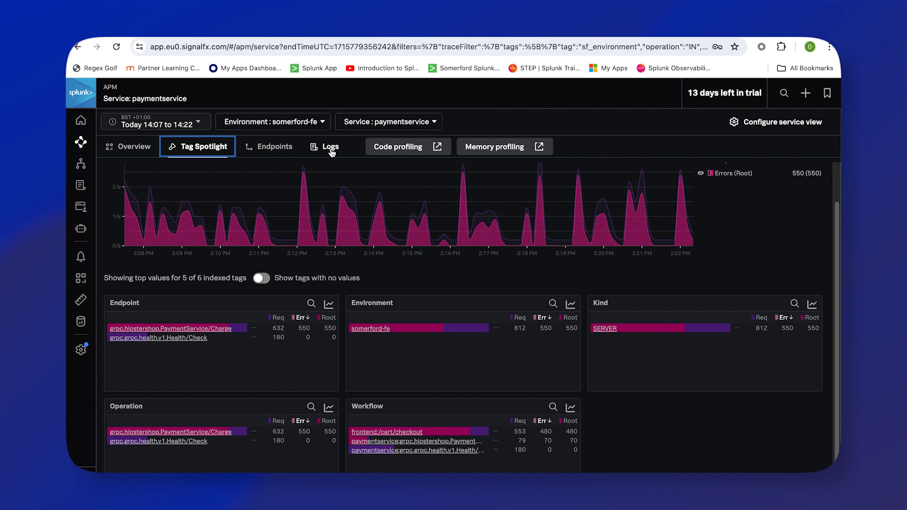
Step: Show paymentservice's recent ERROR and INFO log entries below the request-rate and latency charts
{"action": "left_click", "coordinate": [328, 146]}
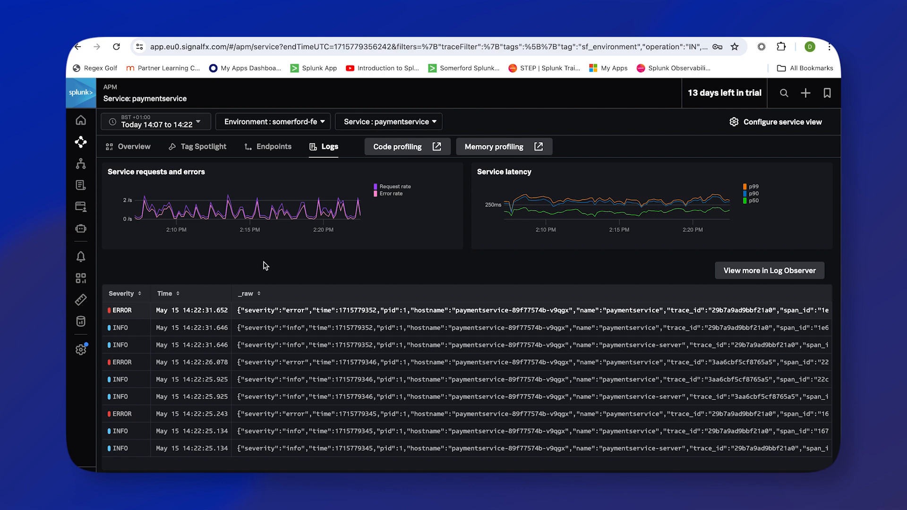
{"action": "mouse_move", "coordinate": [267, 265]}
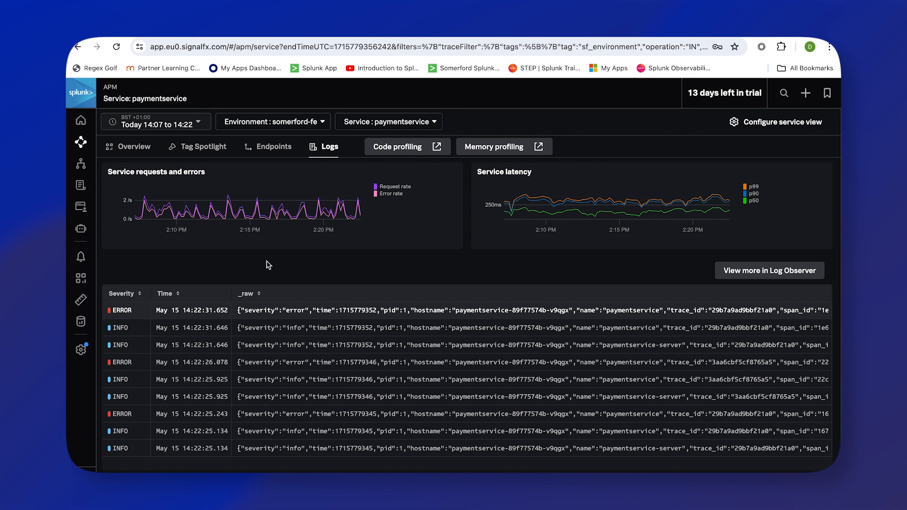
{"action": "mouse_move", "coordinate": [277, 270]}
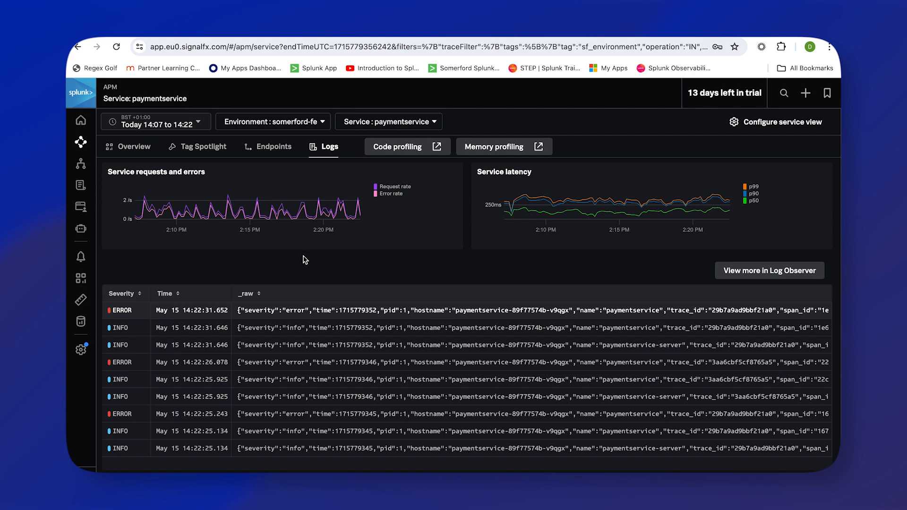
{"action": "mouse_move", "coordinate": [286, 262]}
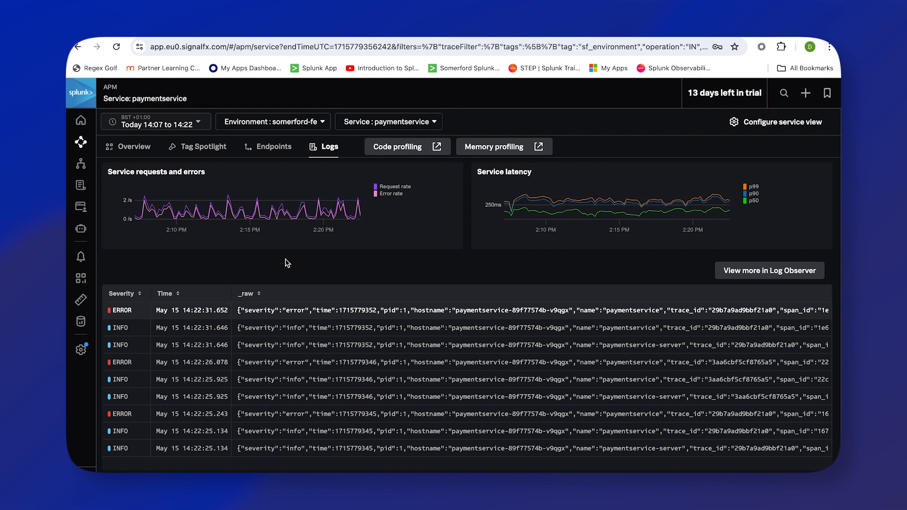
{"action": "mouse_move", "coordinate": [285, 300]}
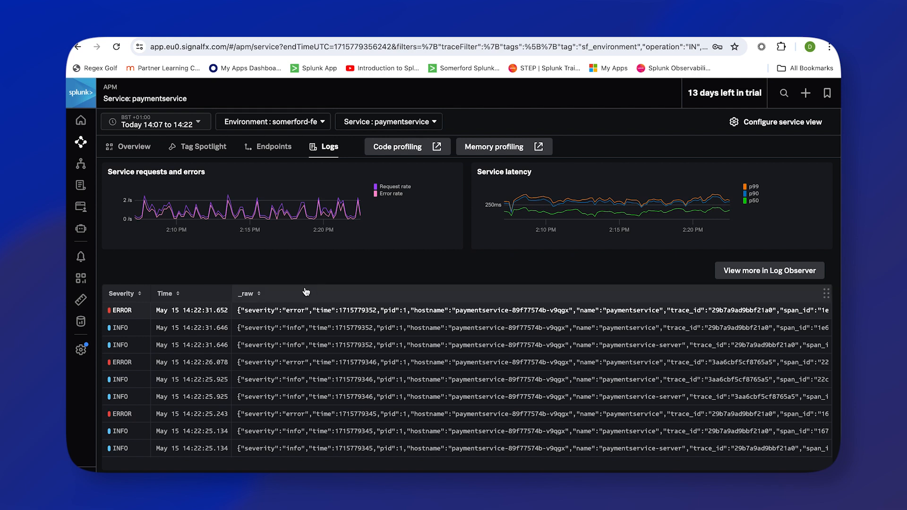
Step: View the top ERROR log's detail: 'Failed payment processing through ButtercupPayments: Invalid API Token'
{"action": "left_click", "coordinate": [261, 310]}
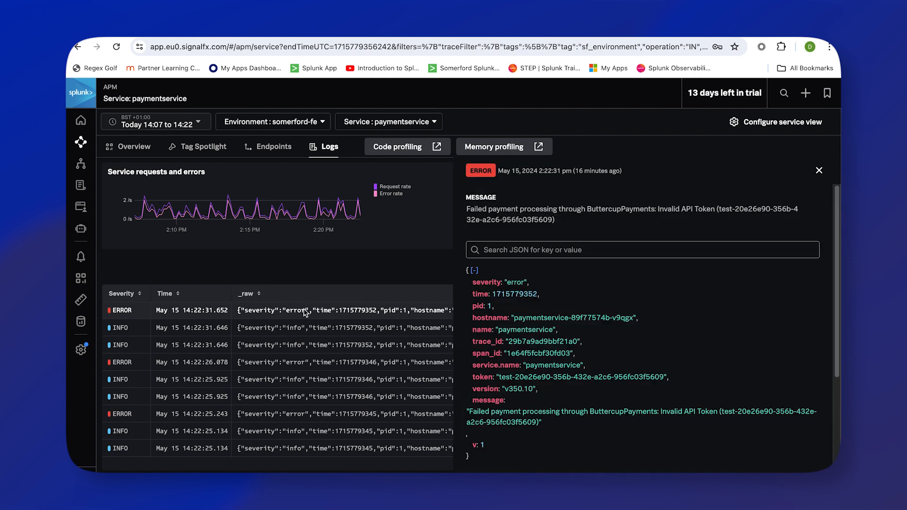
{"action": "mouse_move", "coordinate": [440, 311]}
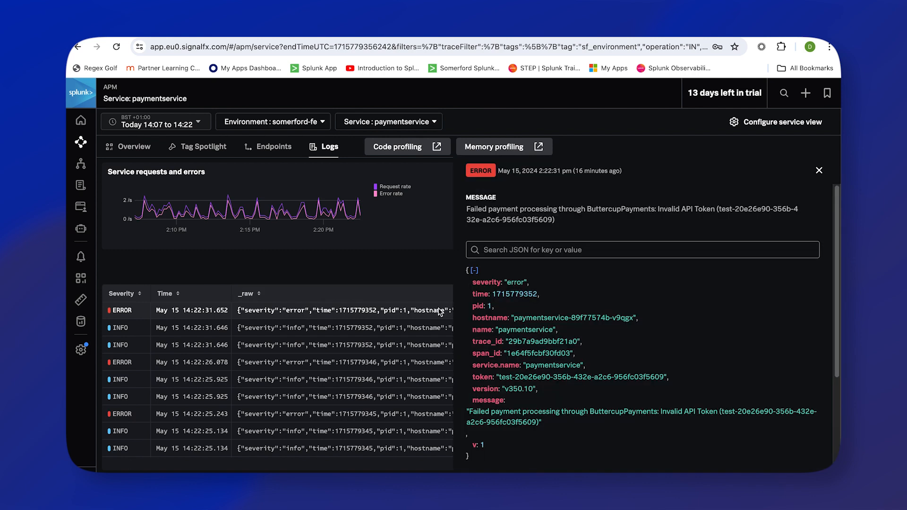
{"action": "mouse_move", "coordinate": [607, 299]}
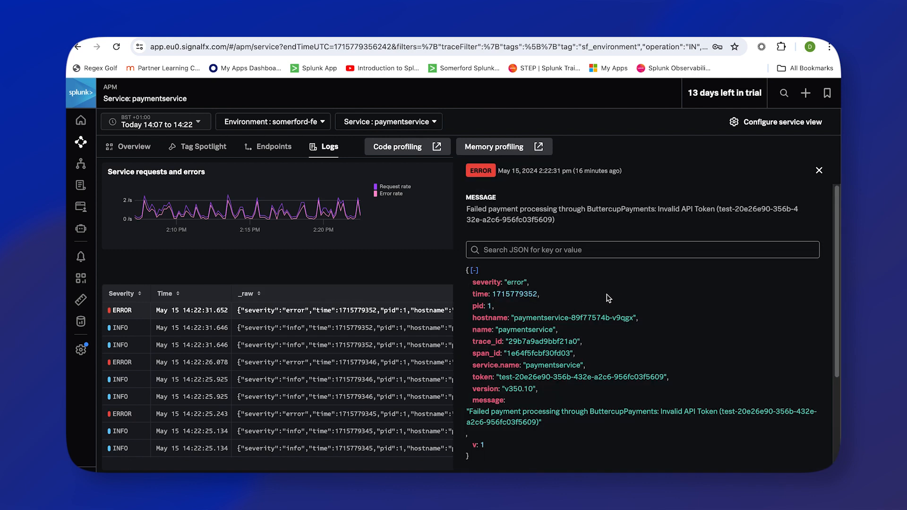
{"action": "mouse_move", "coordinate": [643, 296]}
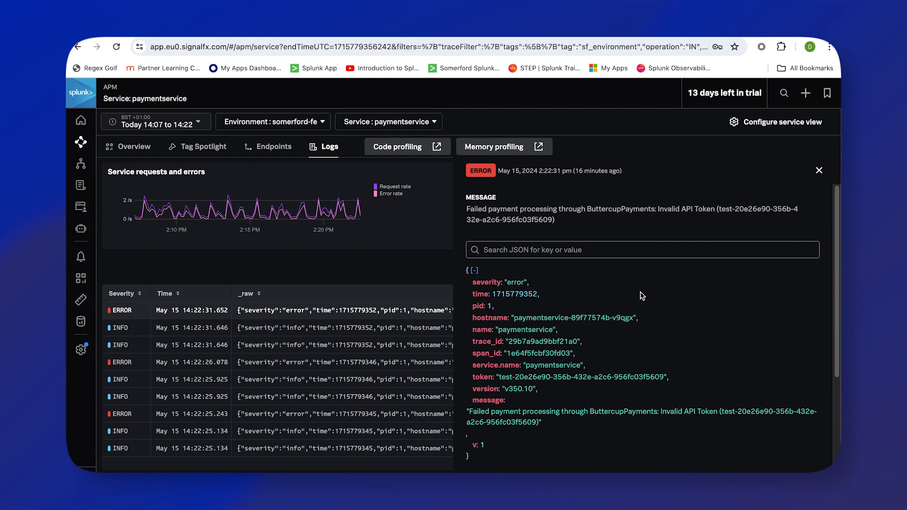
{"action": "mouse_move", "coordinate": [655, 298]}
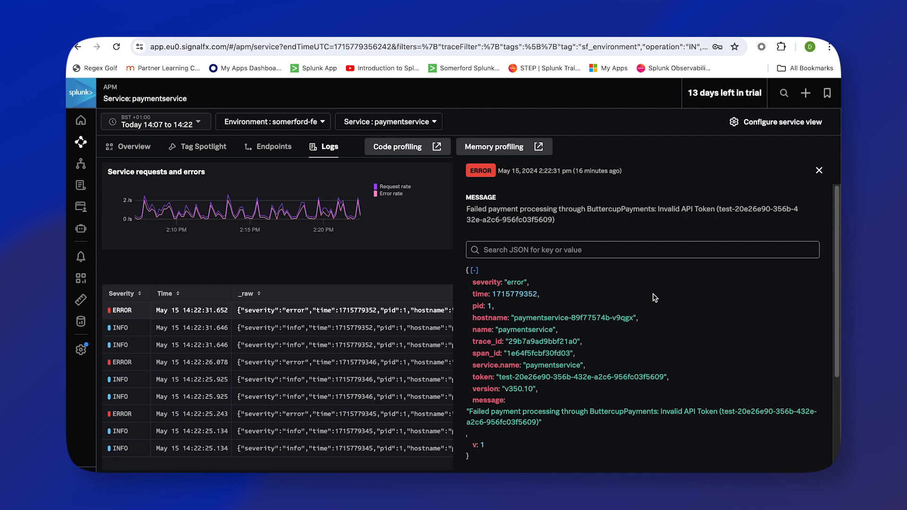
{"action": "mouse_move", "coordinate": [659, 300]}
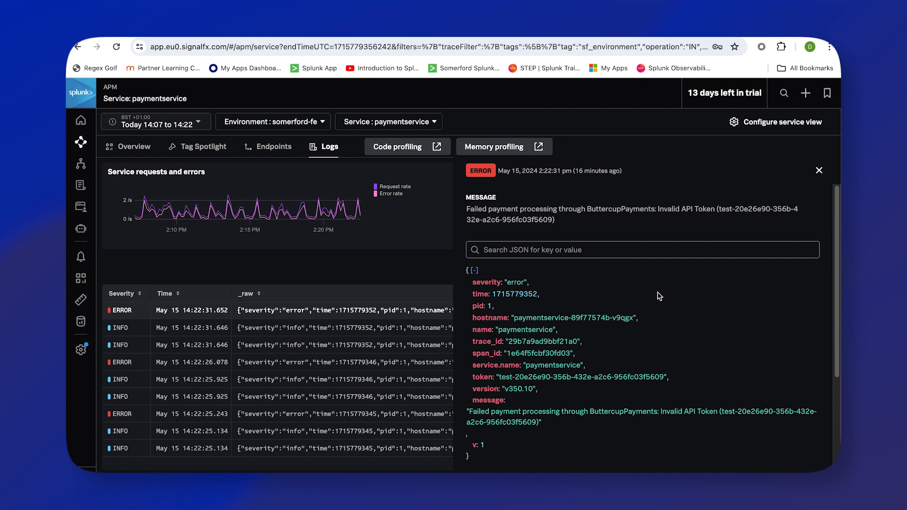
{"action": "mouse_move", "coordinate": [772, 211]}
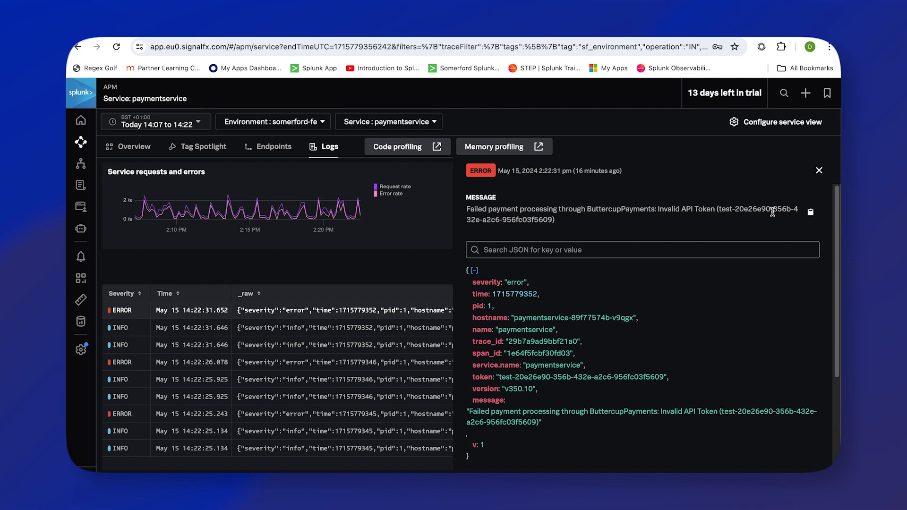
Step: Dismiss the log detail panel to return to the full paymentservice log list
{"action": "left_click", "coordinate": [819, 170]}
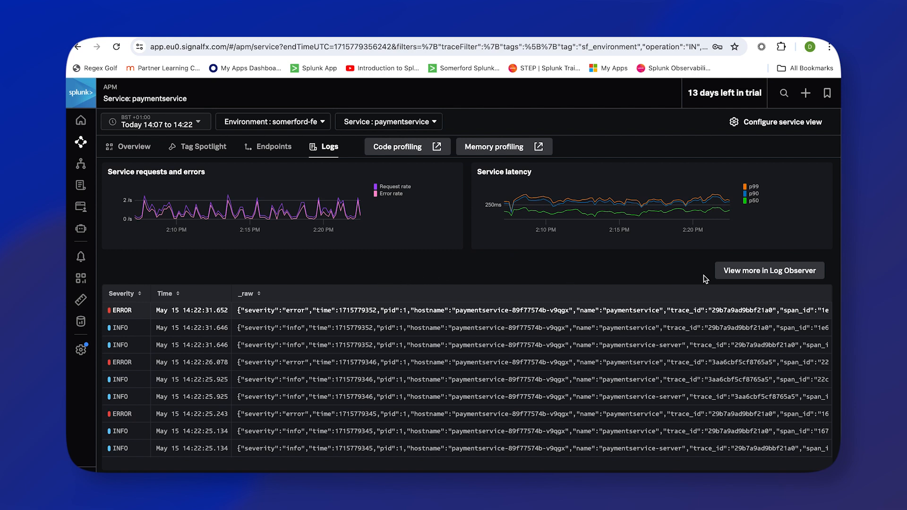
{"action": "mouse_move", "coordinate": [774, 277]}
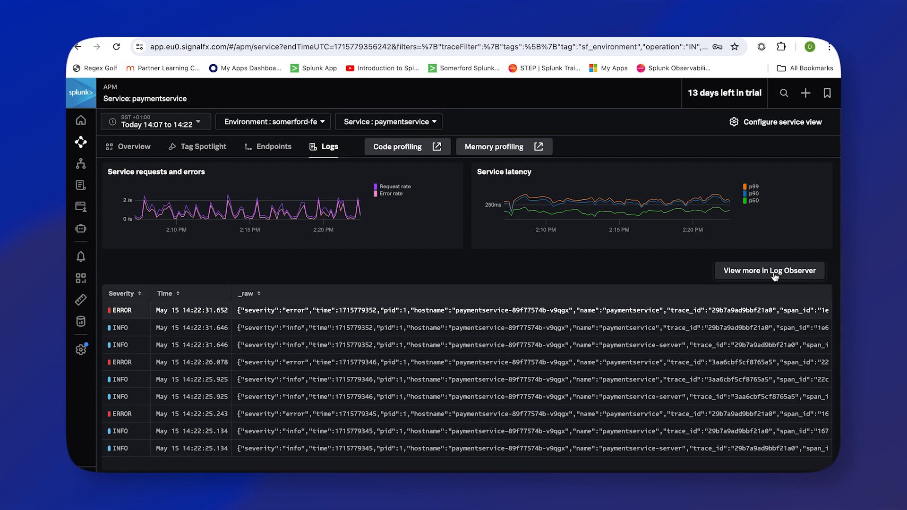
{"action": "mouse_move", "coordinate": [462, 268]}
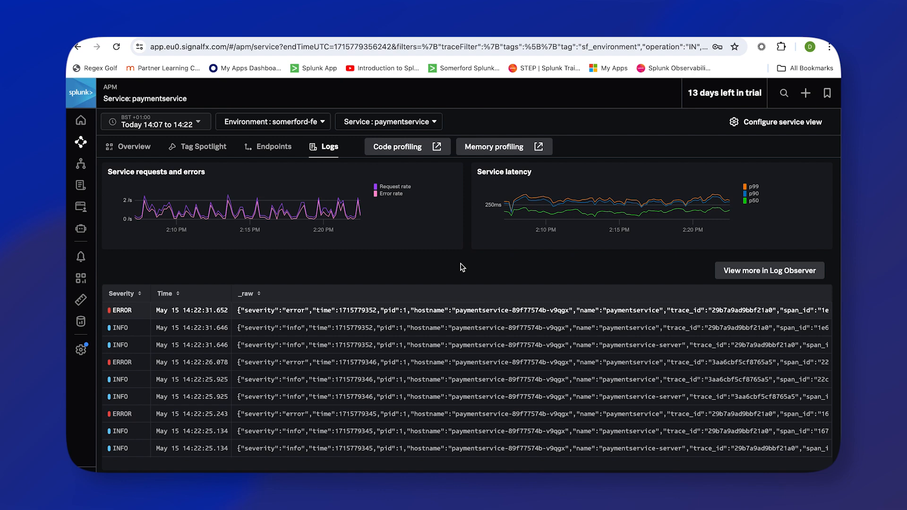
{"action": "mouse_move", "coordinate": [448, 266]}
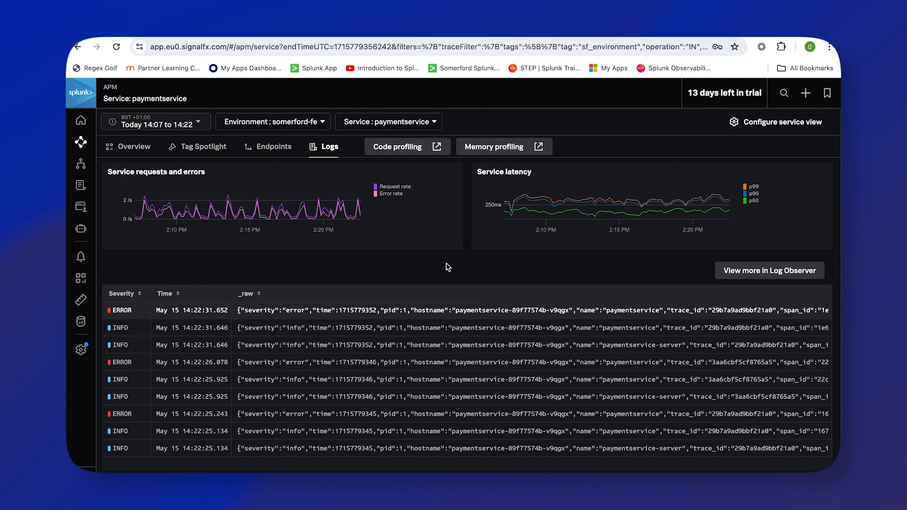